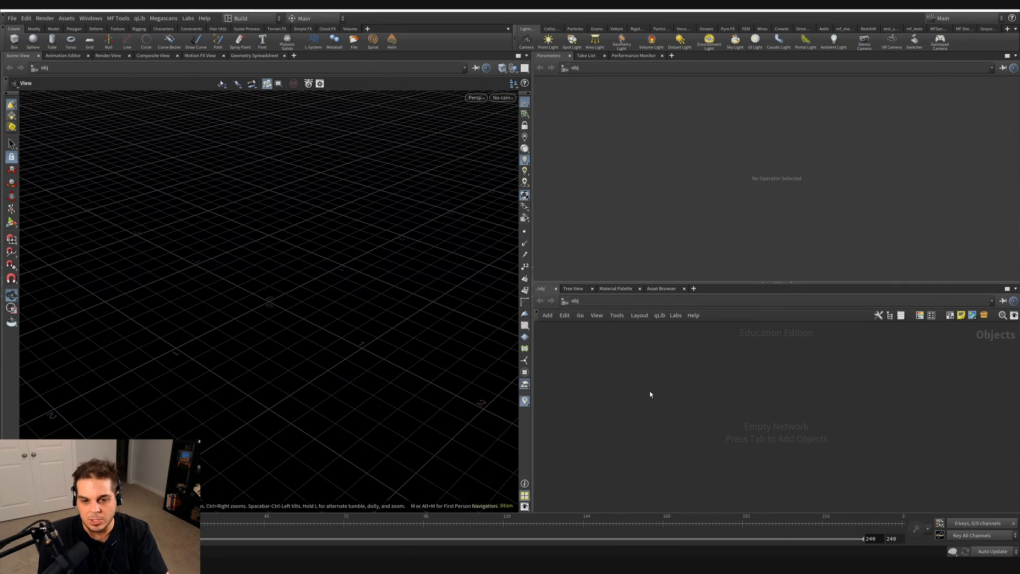
Step: Add a Grid at /obj with a Remesh at Target Size .05, then add a Sphere beside it
key(Tab)
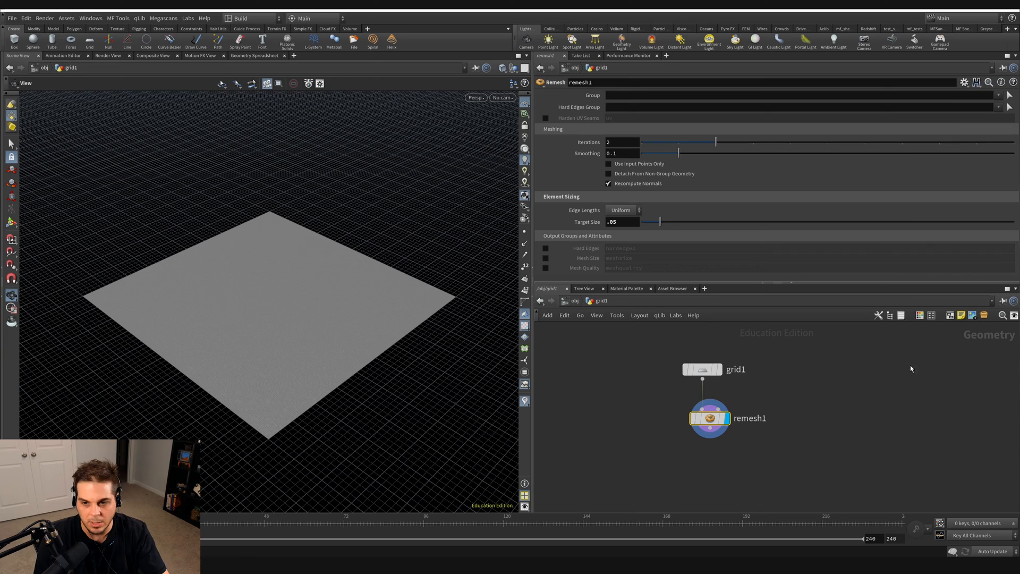
key(Tab)
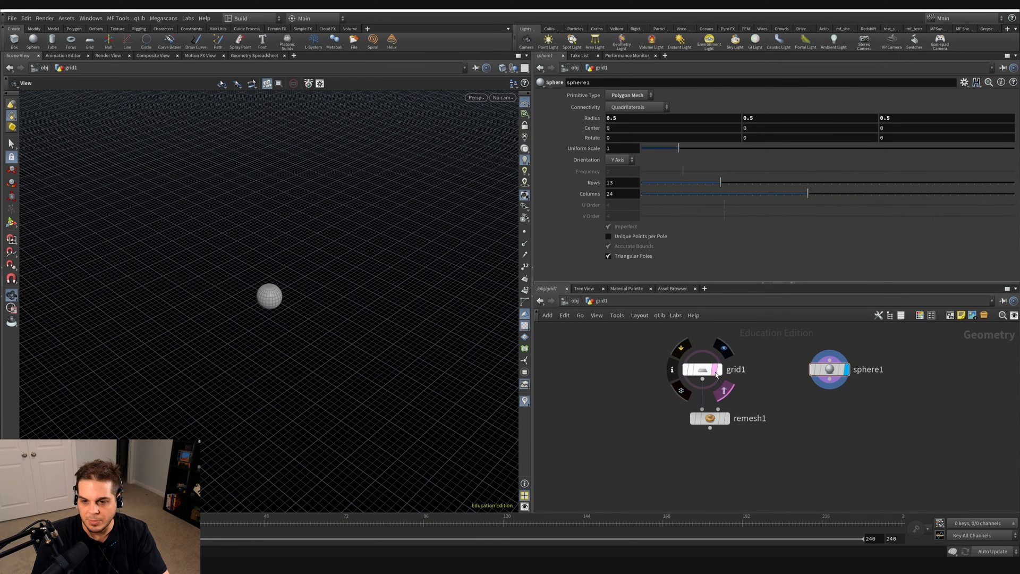
Step: Append a Transform to the sphere, keyframe its Translate at two frames, and play the slide
key(Tab)
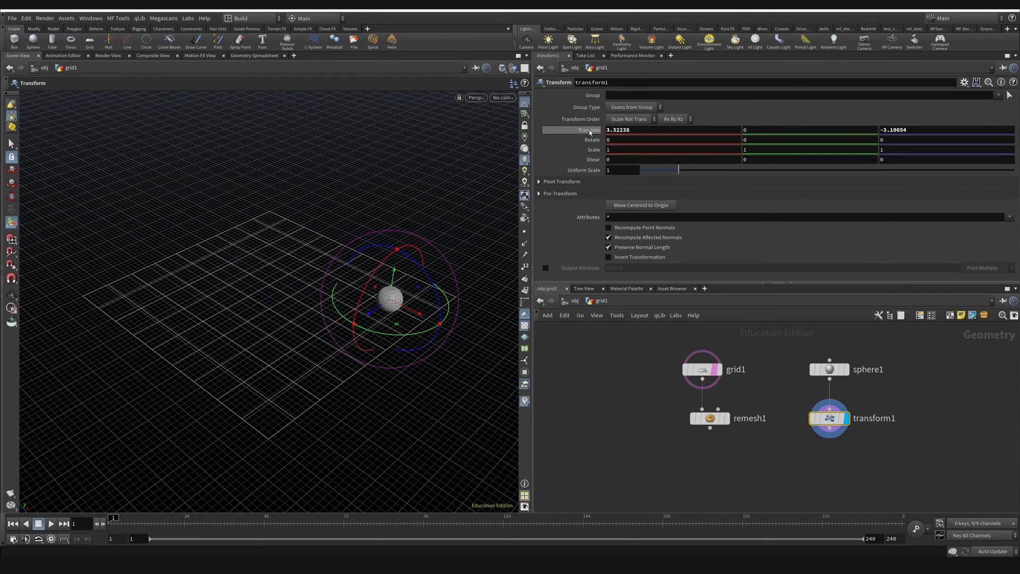
click(587, 130)
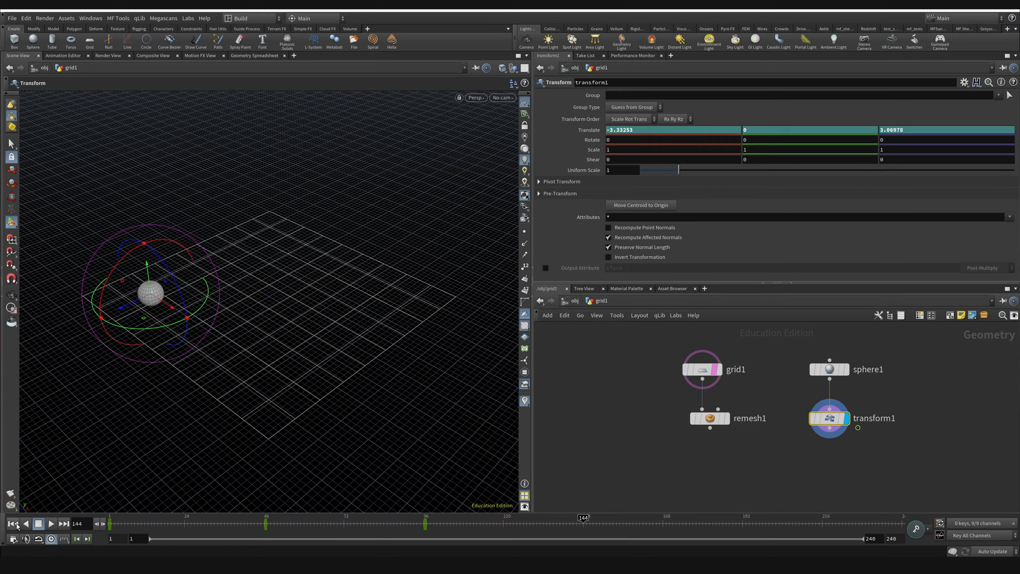
click(51, 522)
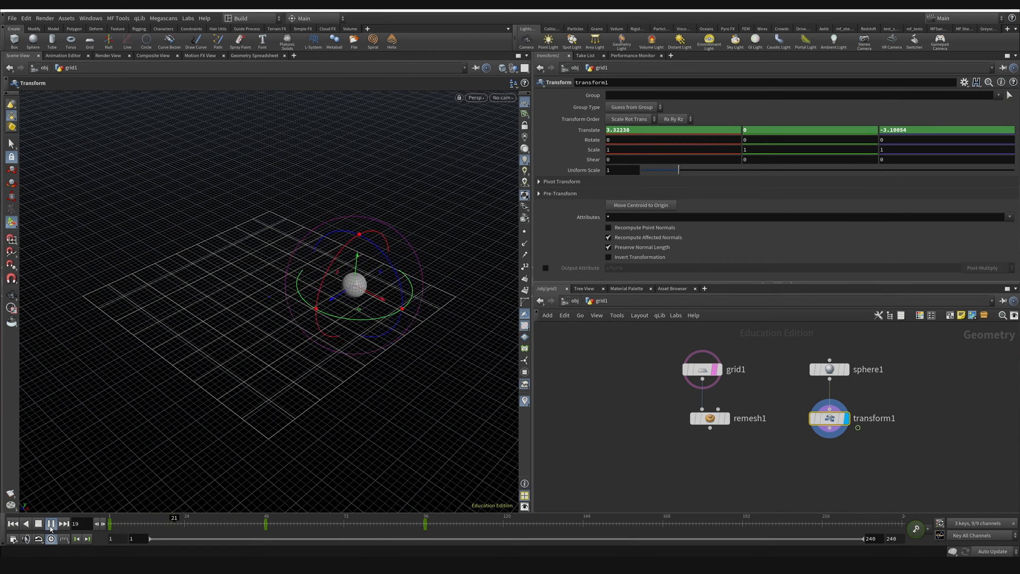
click(51, 524)
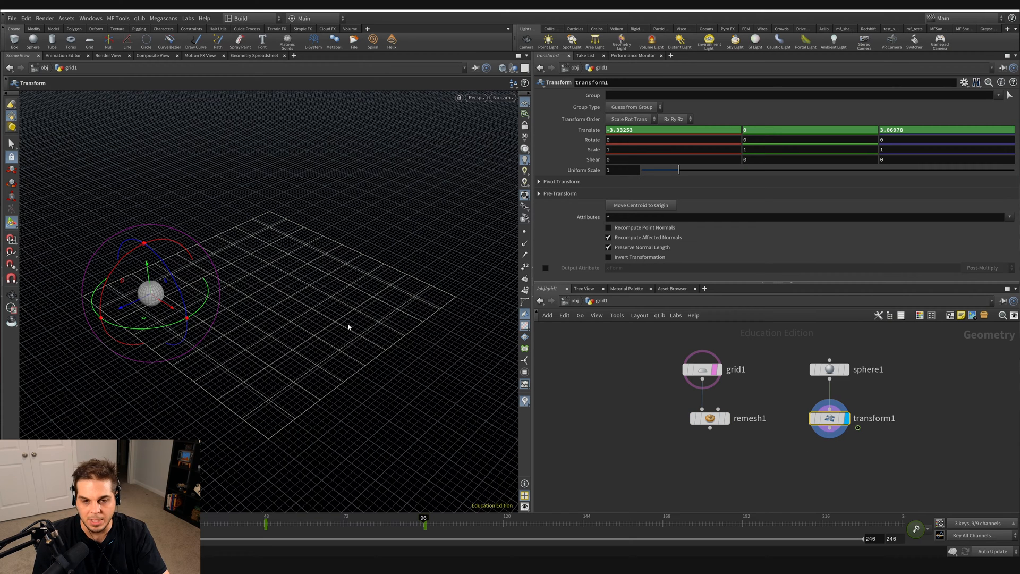
Step: Wire remesh1 and transform1 into a Mask from Geometry node and display its falloff ring
click(709, 418)
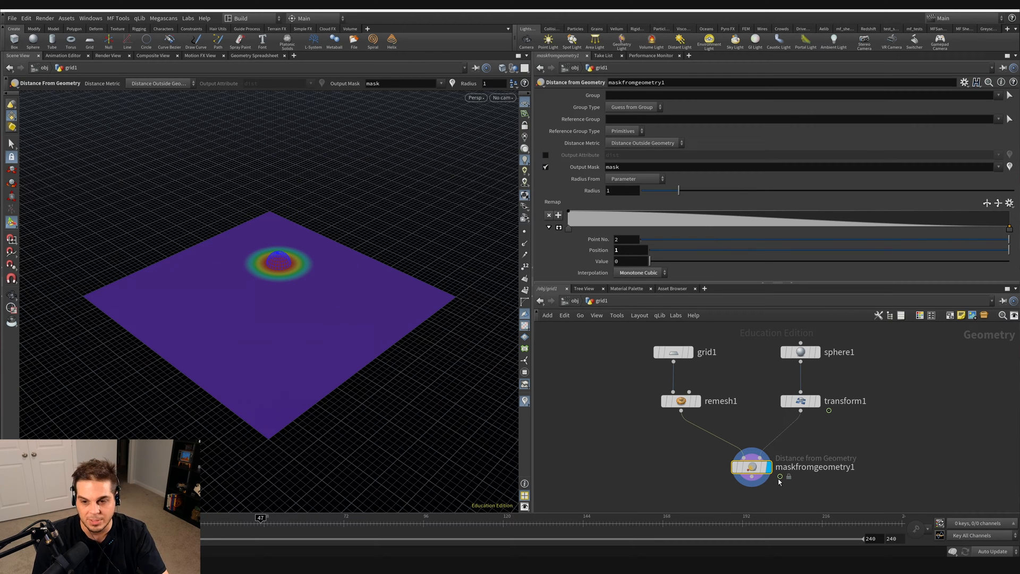
click(751, 466)
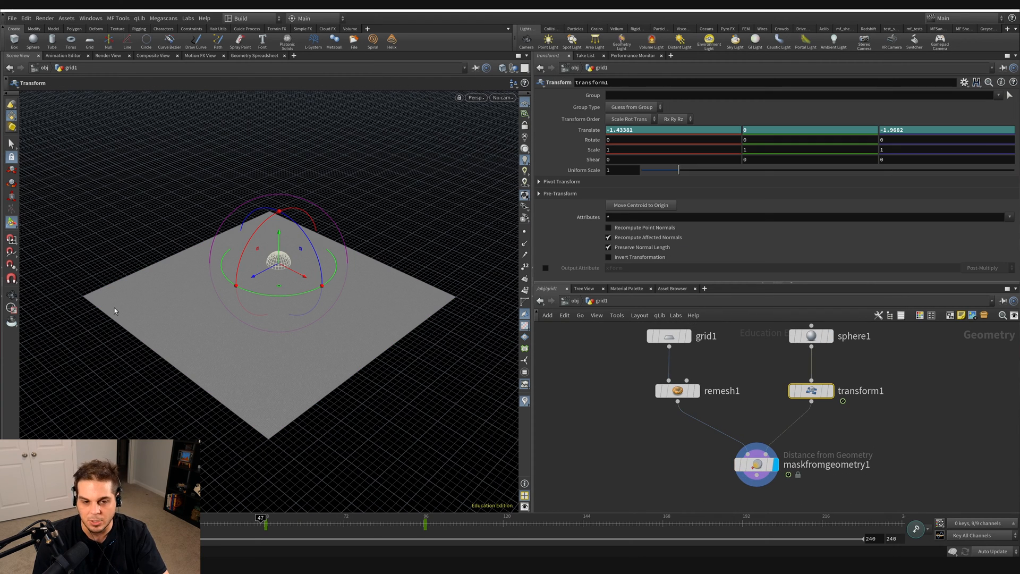
mouse_move(669, 402)
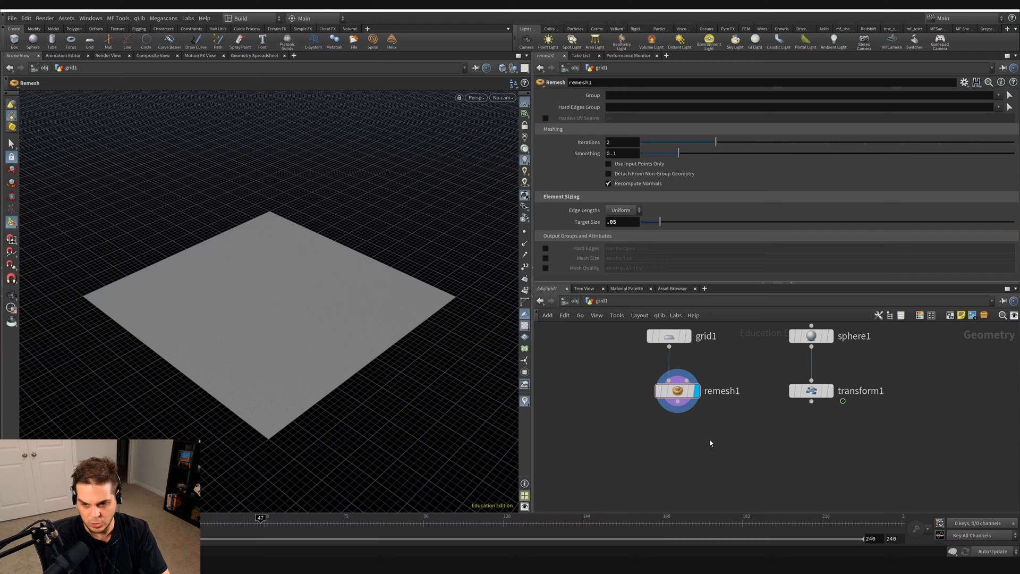
Step: Add Attribute Create 'mask' nodes after remesh1 and transform1, feeding a new Attribute Transfer
key(tab)
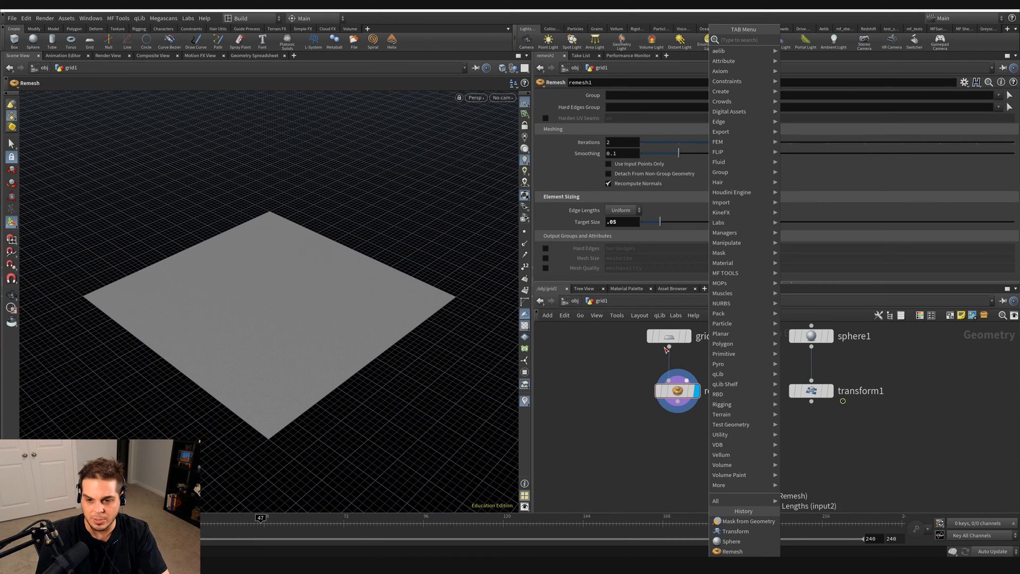
mouse_move(655, 467)
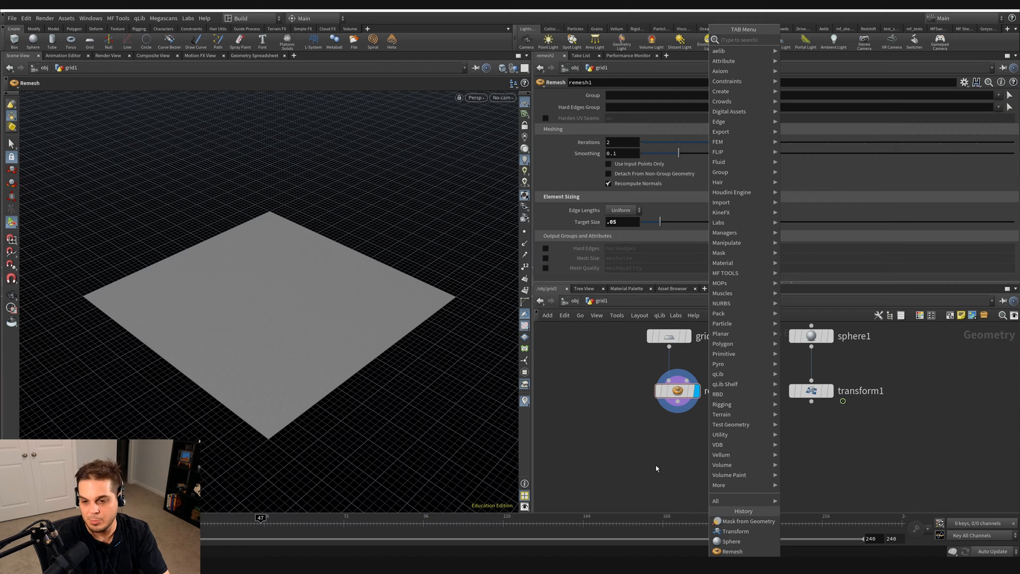
text(a)
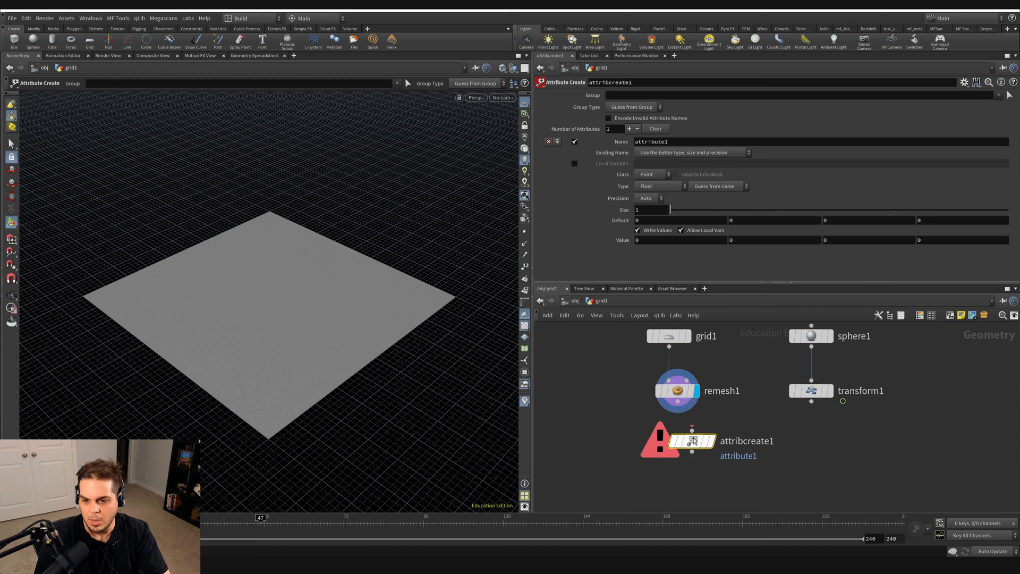
drag(692, 440, 676, 445)
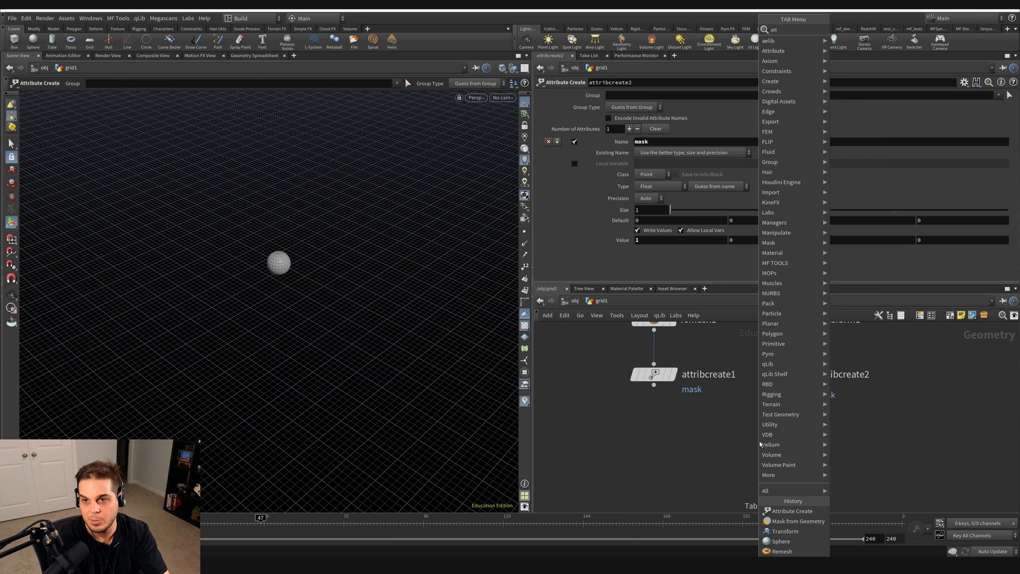
click(792, 511)
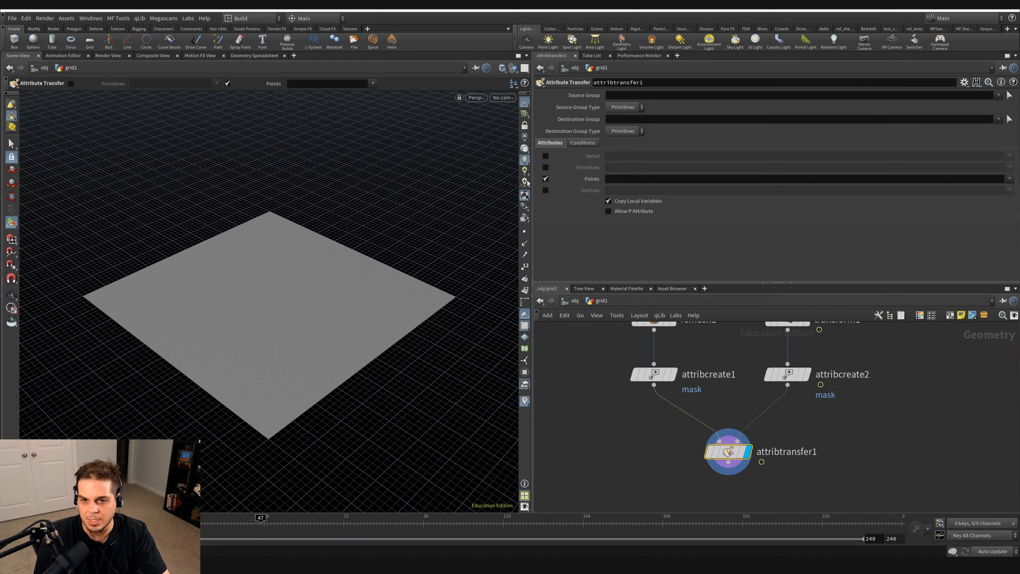
Step: Transfer the 'mask' point attribute with Distance Threshold 0.043 and Blend Width 0.536
text(mask)
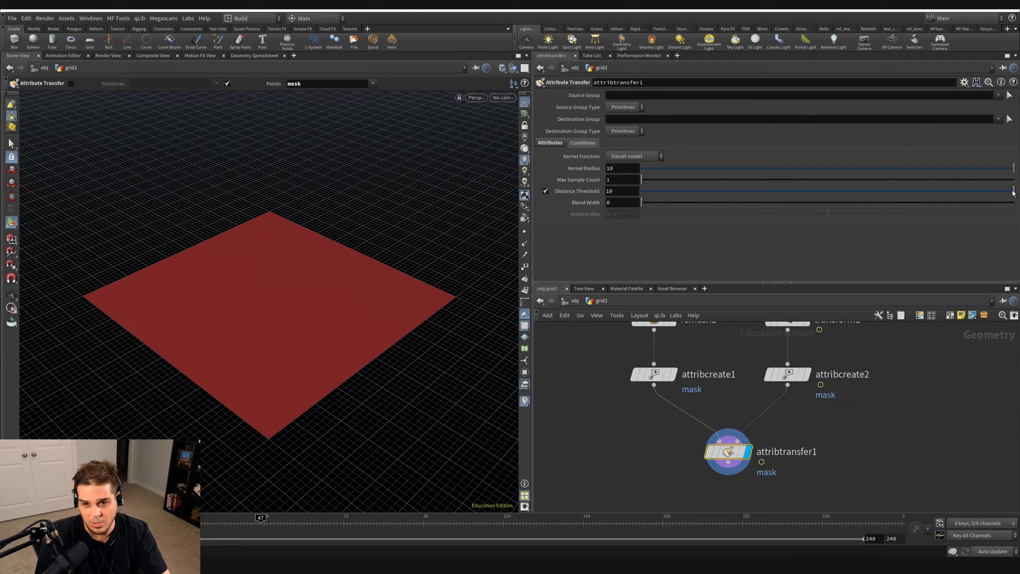
drag(1012, 190, 692, 191)
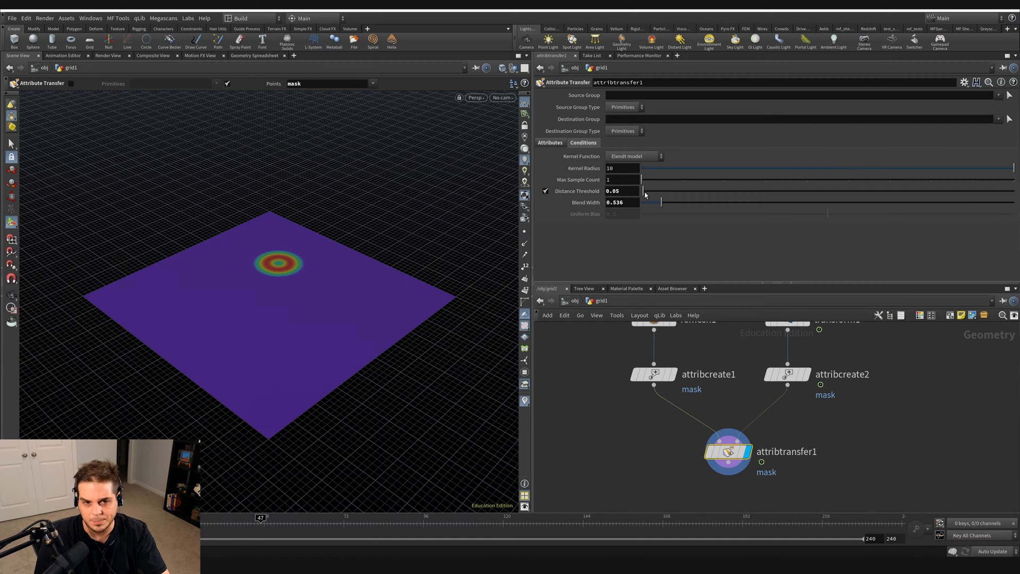
drag(644, 190, 615, 191)
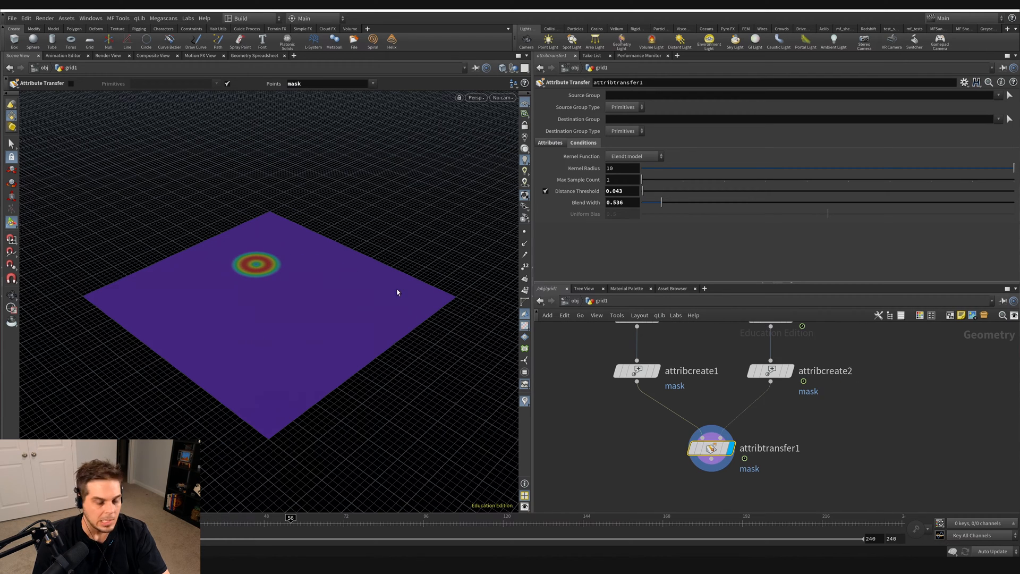
mouse_move(239, 295)
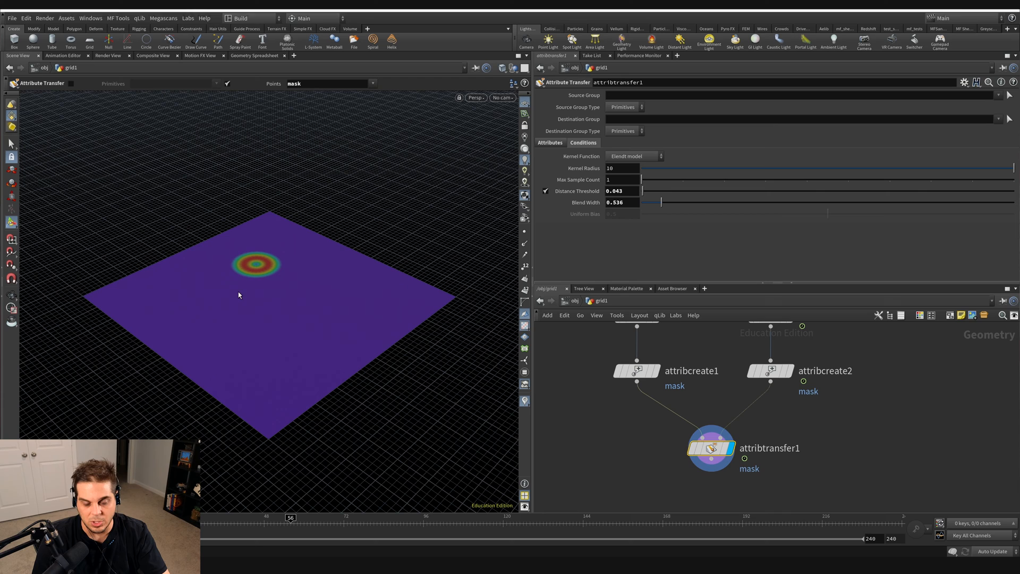
mouse_move(319, 308)
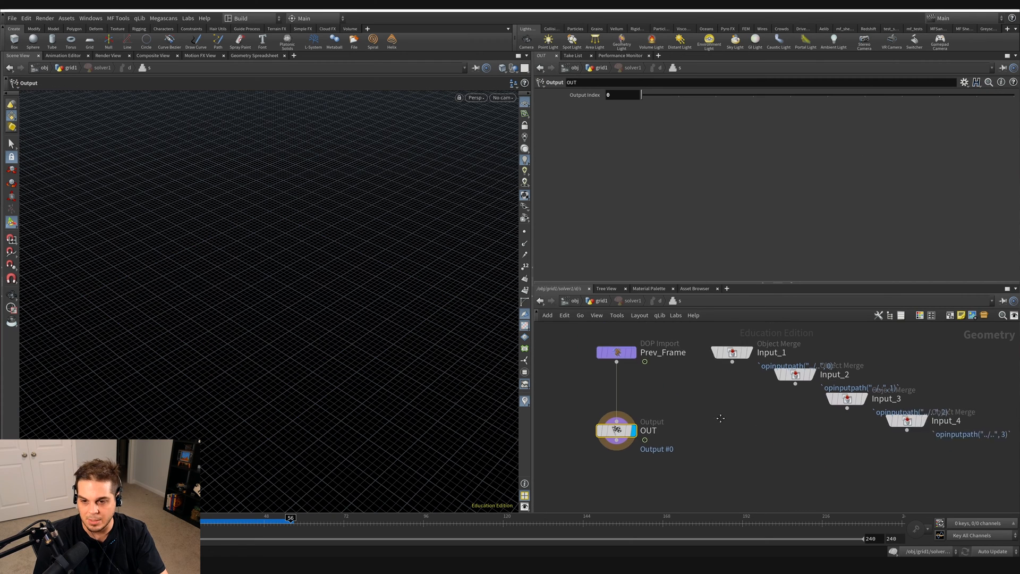
Step: Add a Solver SOP and wire Input_1 and Input_2 into the pasted Attribute Transfer inside it
click(706, 422)
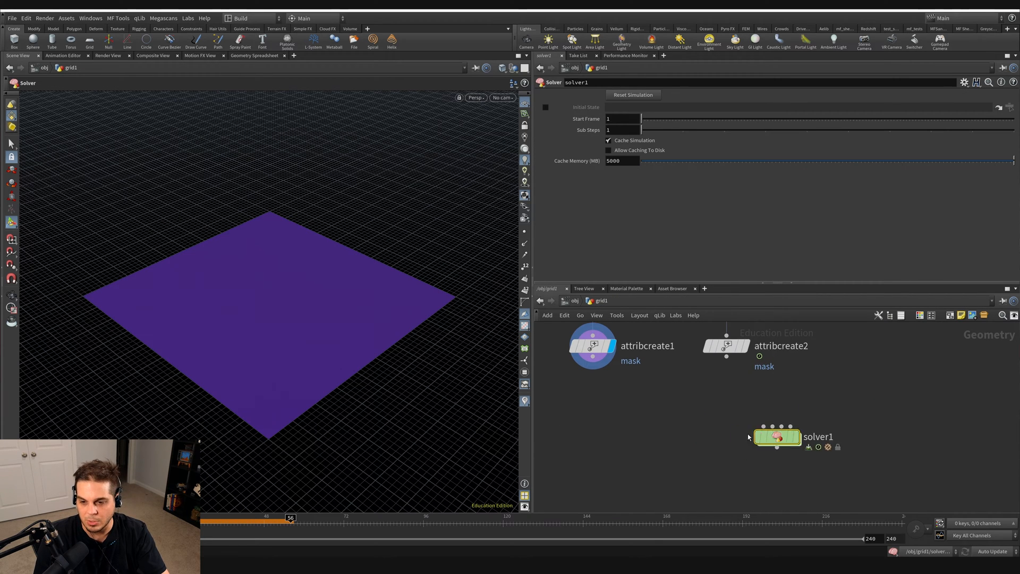
drag(777, 436, 641, 433)
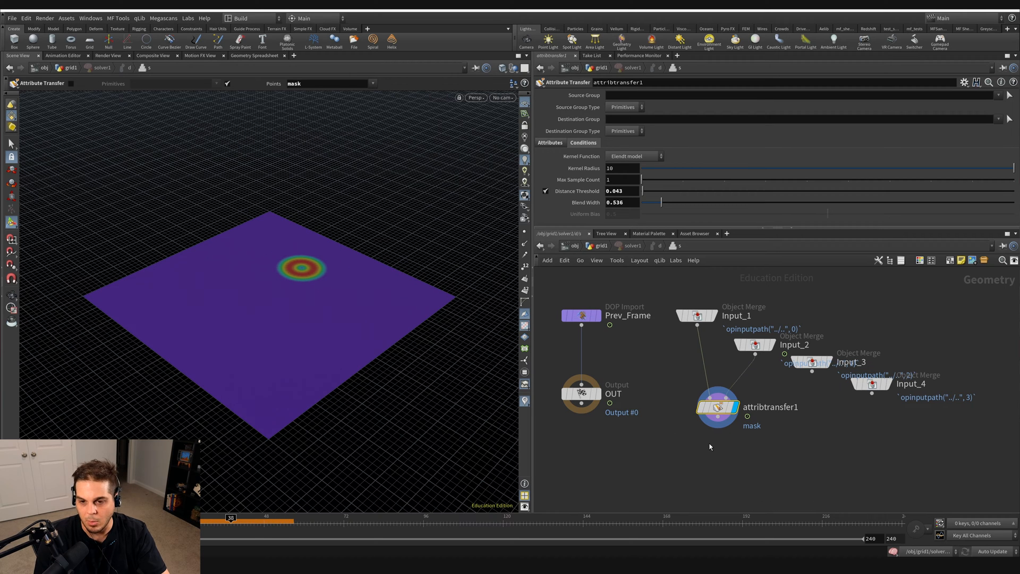
mouse_move(581, 394)
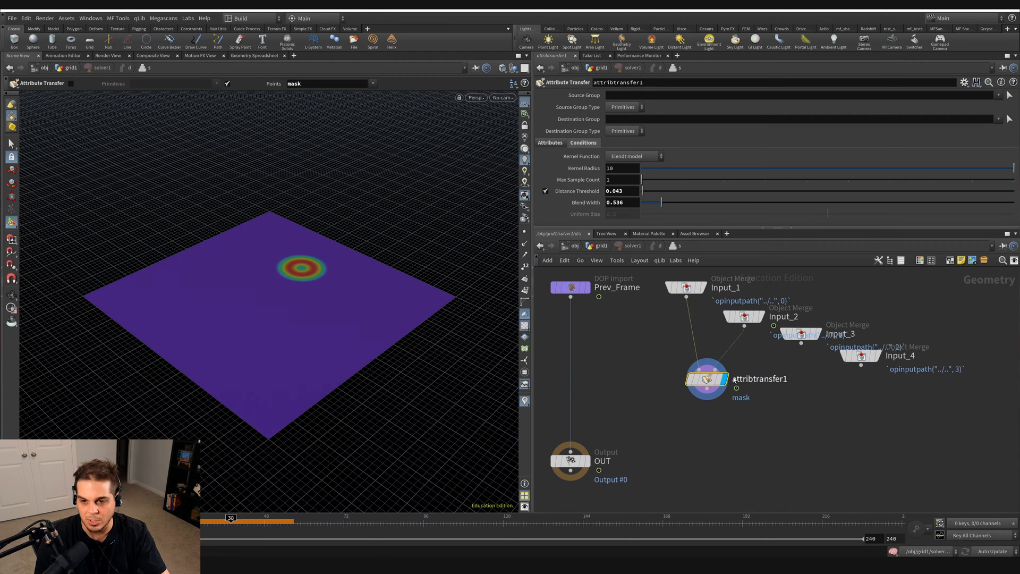
click(569, 286)
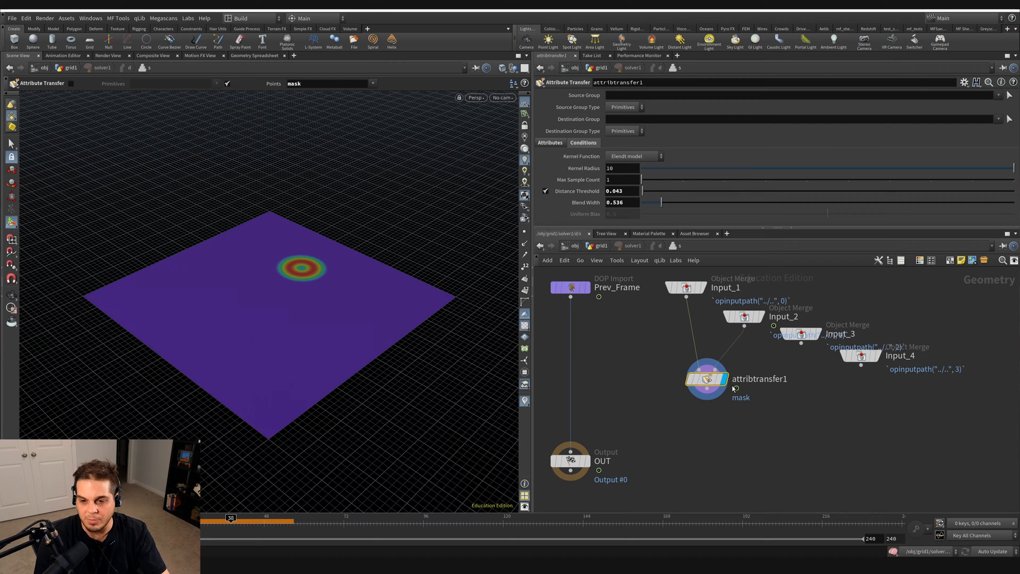
mouse_move(216, 214)
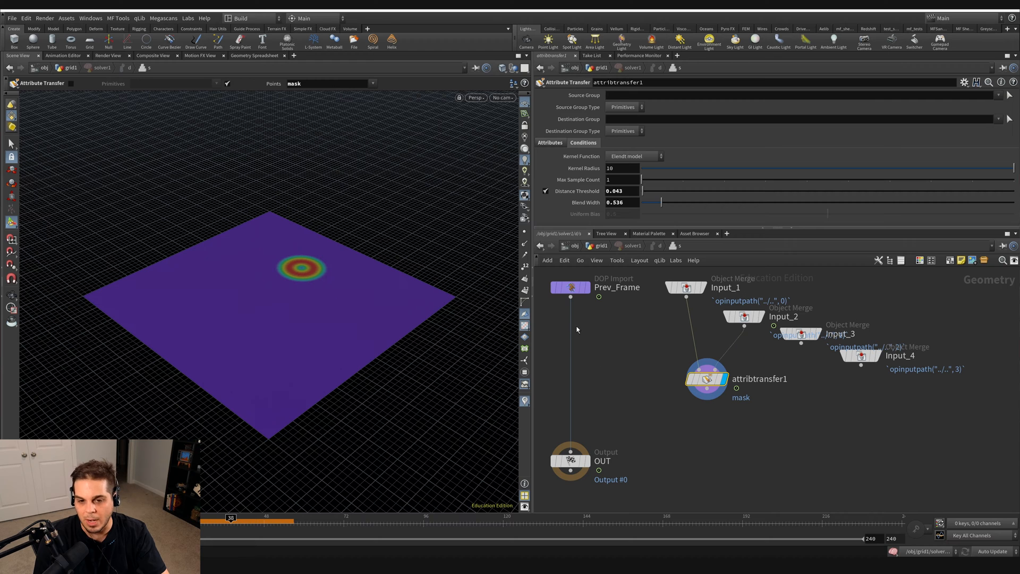
key(tab)
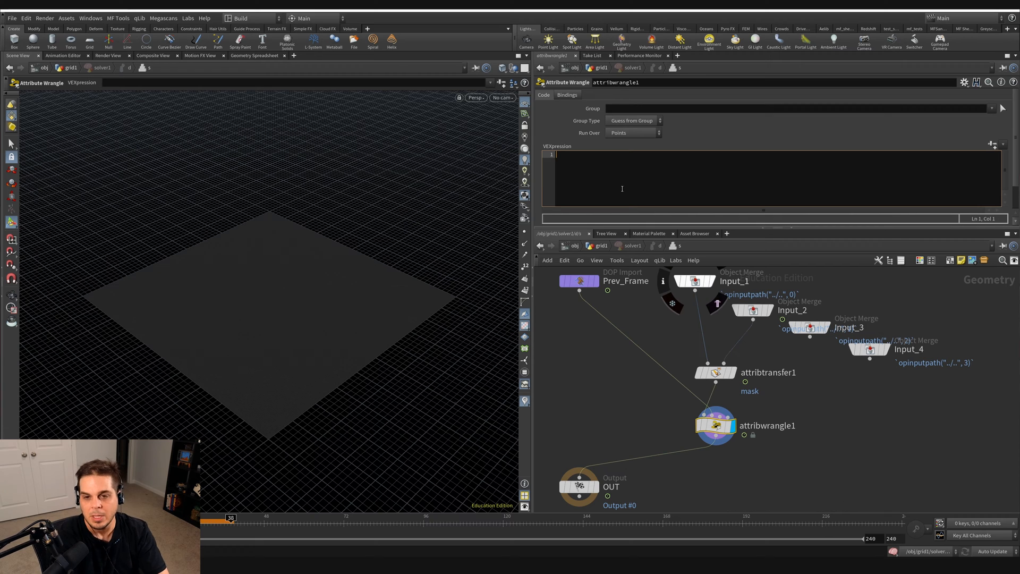
text(float p)
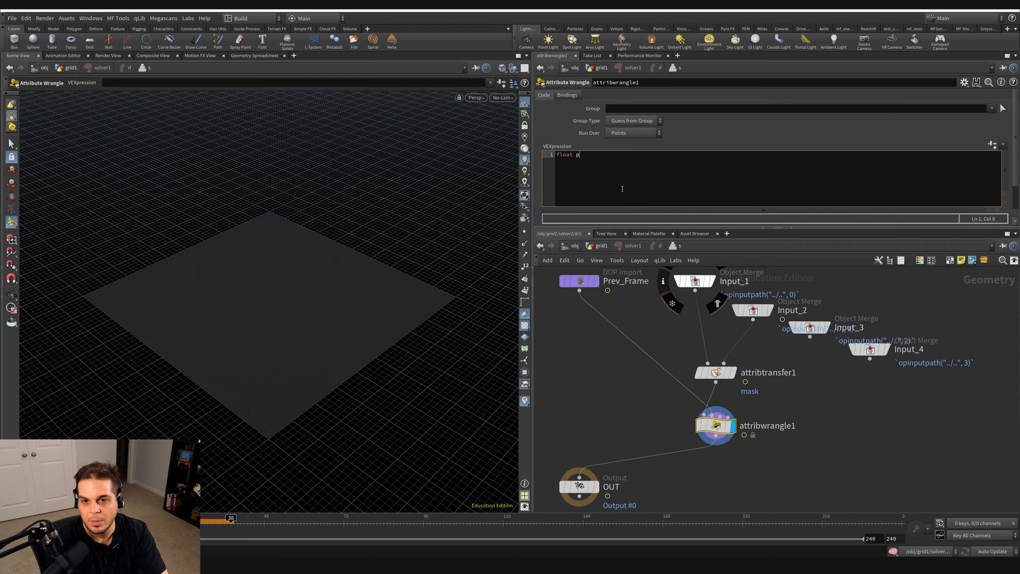
text(mask_prev =)
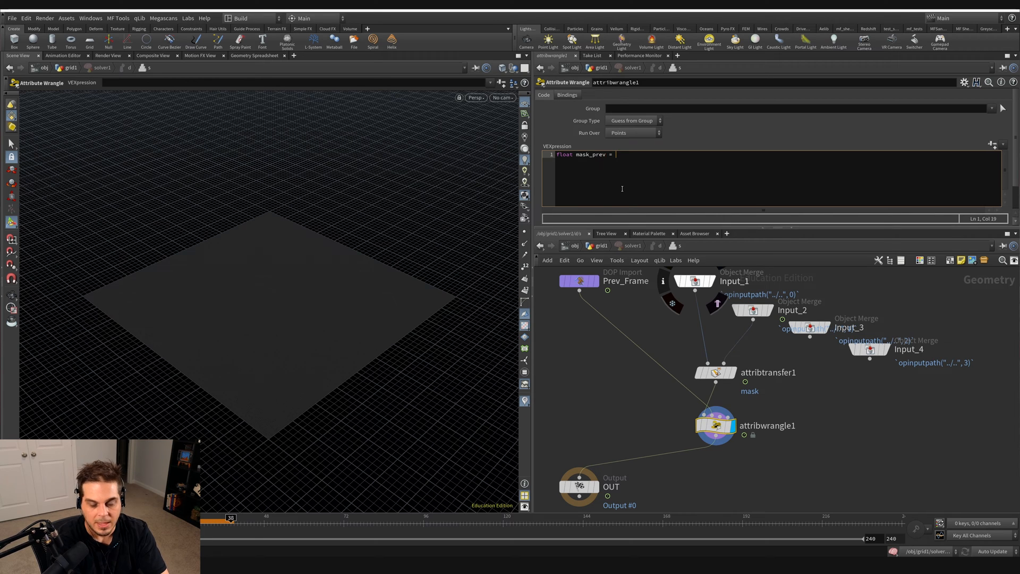
text(point()
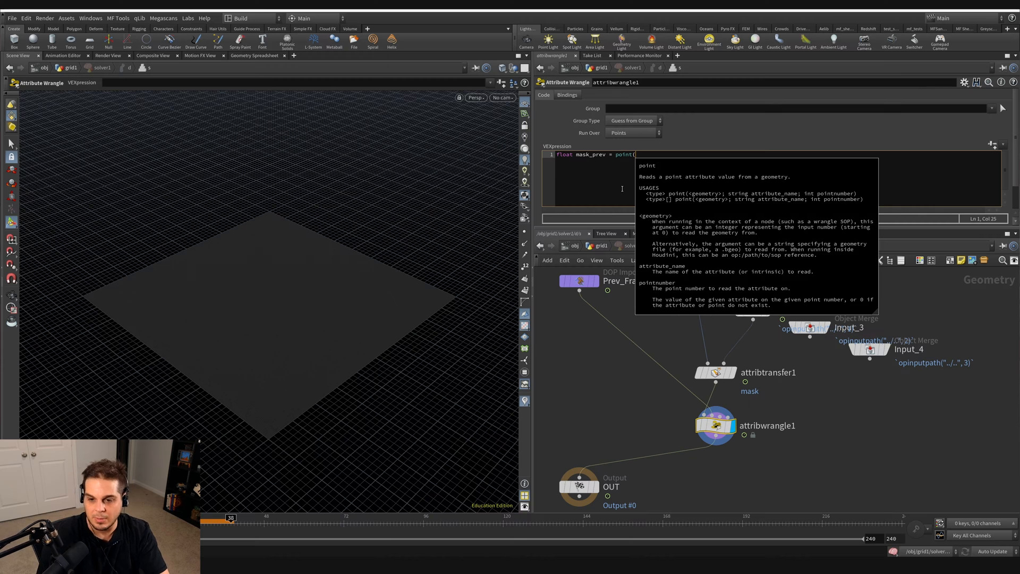
text(1)
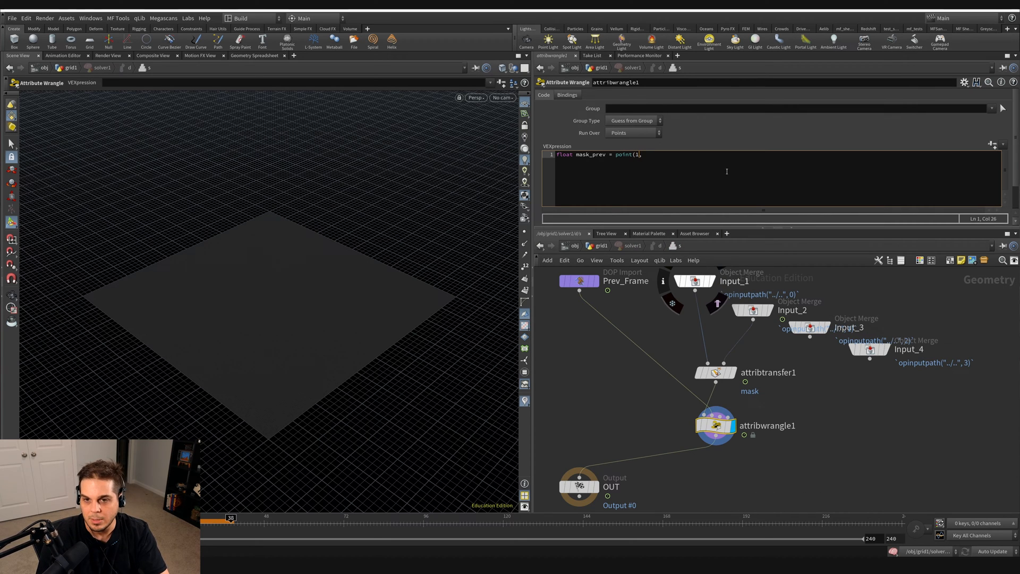
text(,")
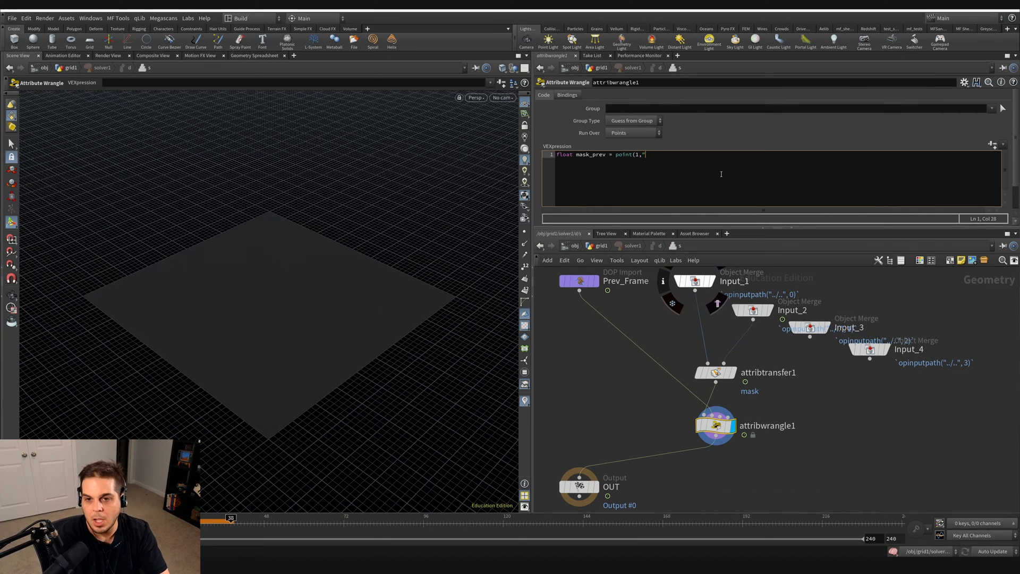
text(mask)
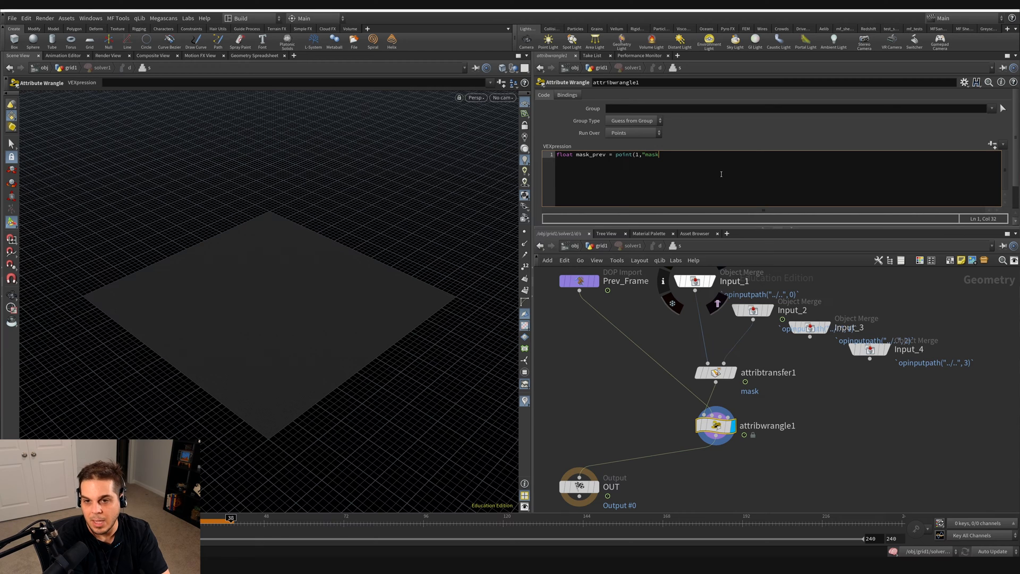
text(",)
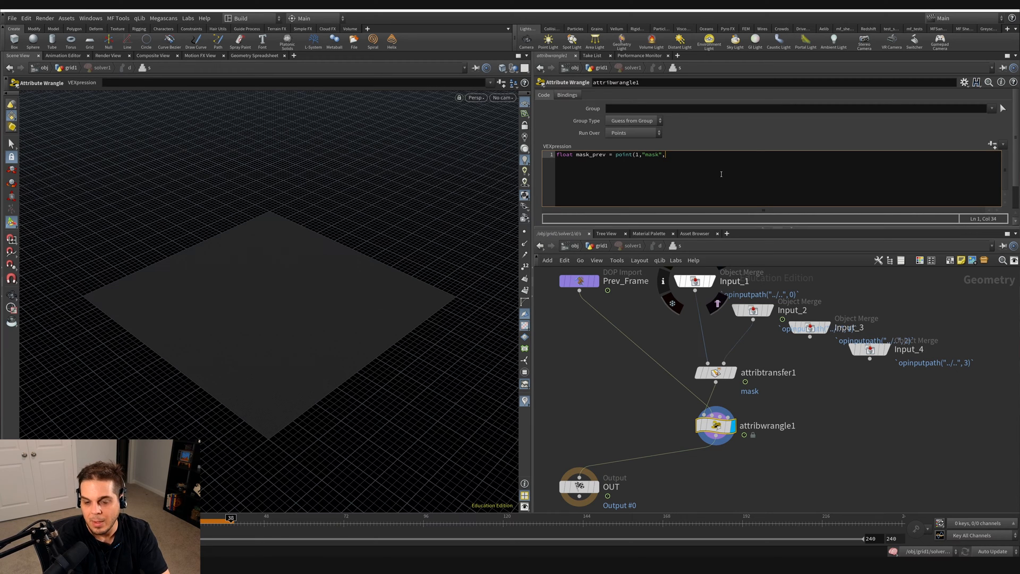
text(@ptnum);)
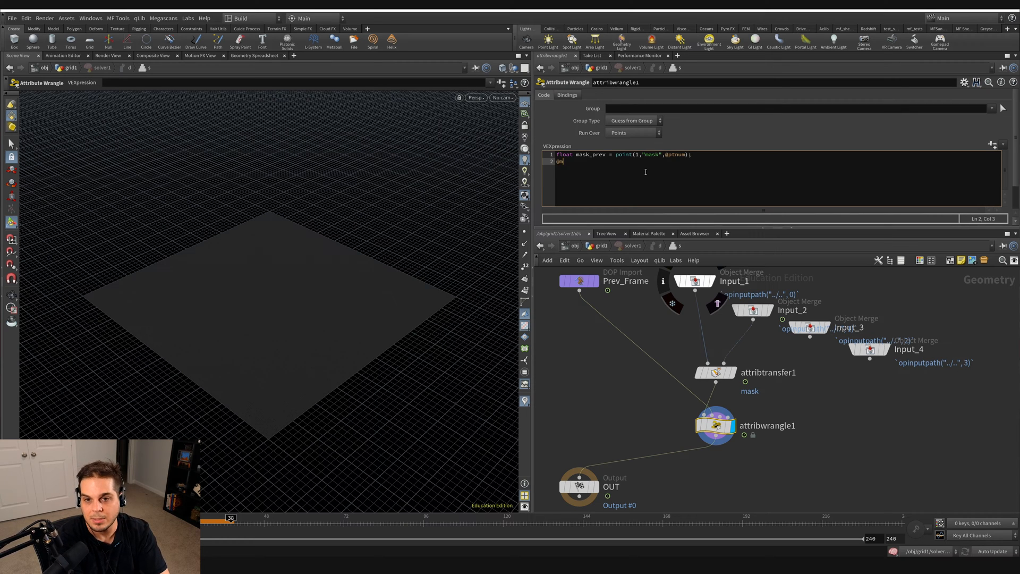
Step: Begin f@mask = max(f@mask, to keep the larger of old and current mask
text(f@mask =-)
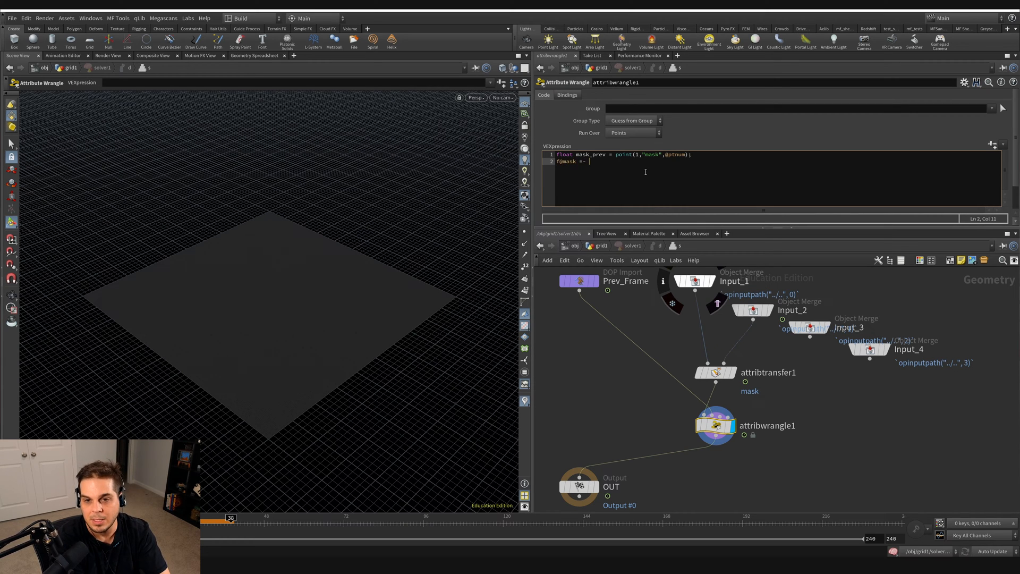
text(max()
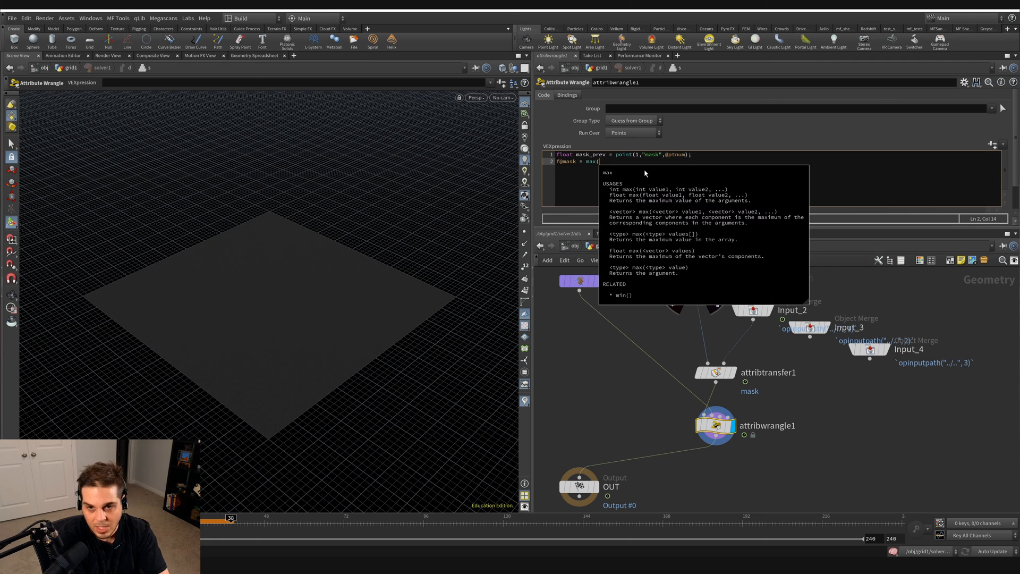
text(f)
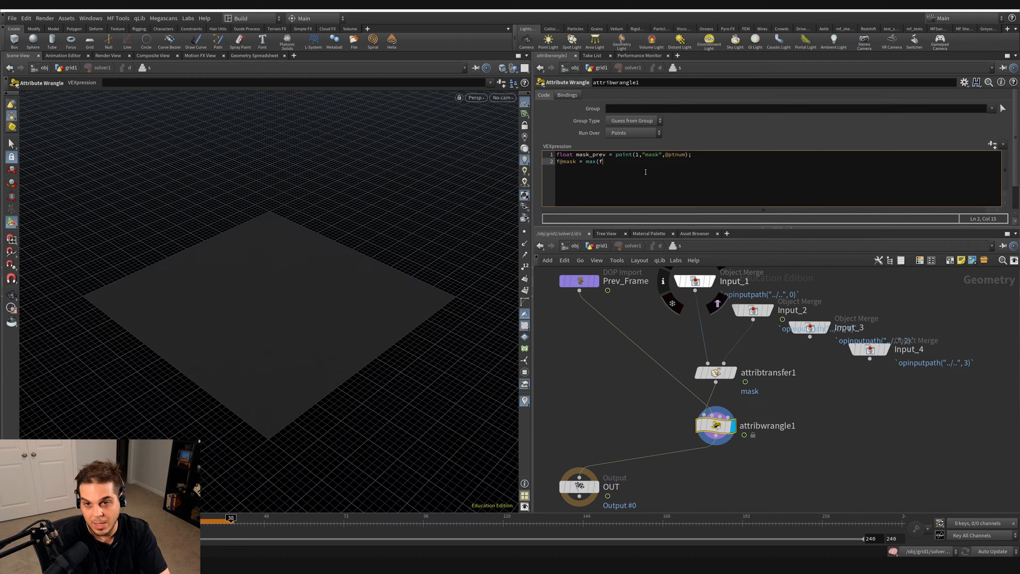
text(@mask,)
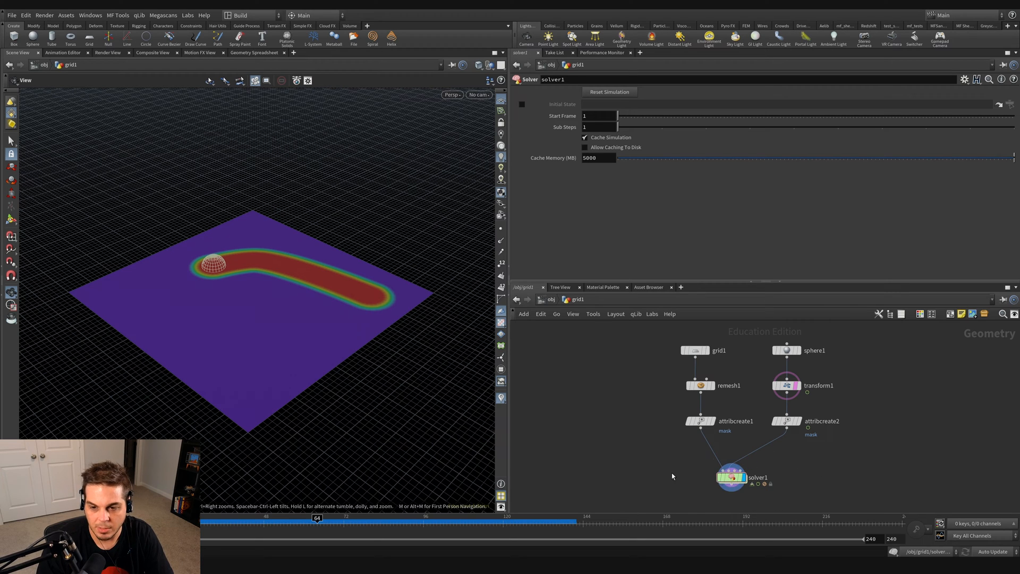
mouse_move(779, 447)
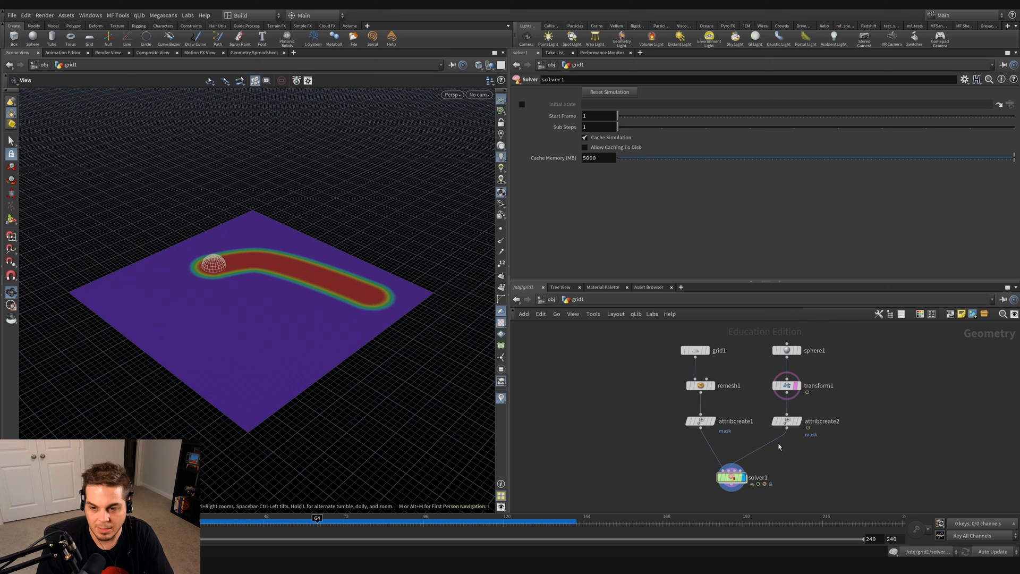
mouse_move(173, 262)
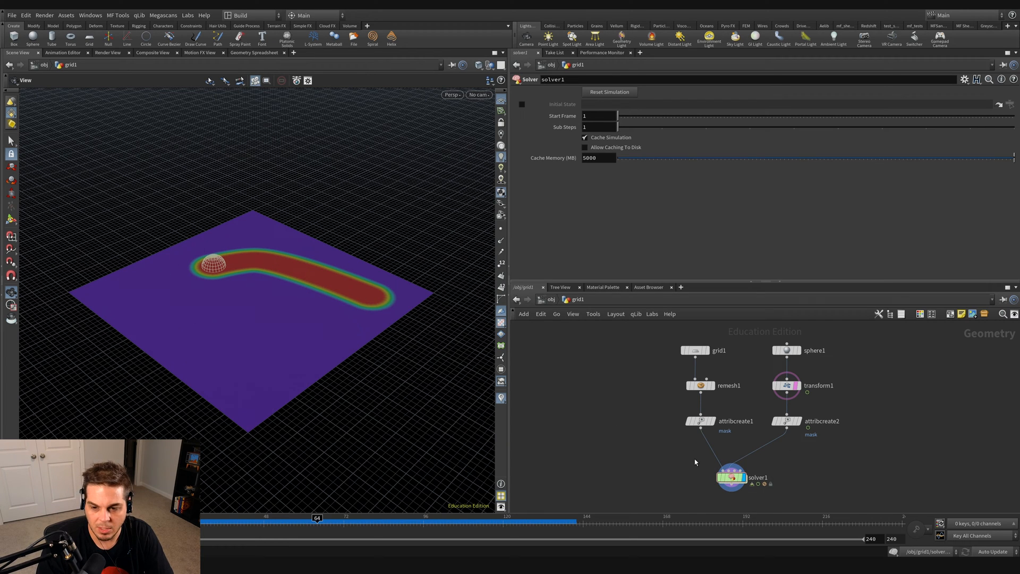
mouse_move(176, 254)
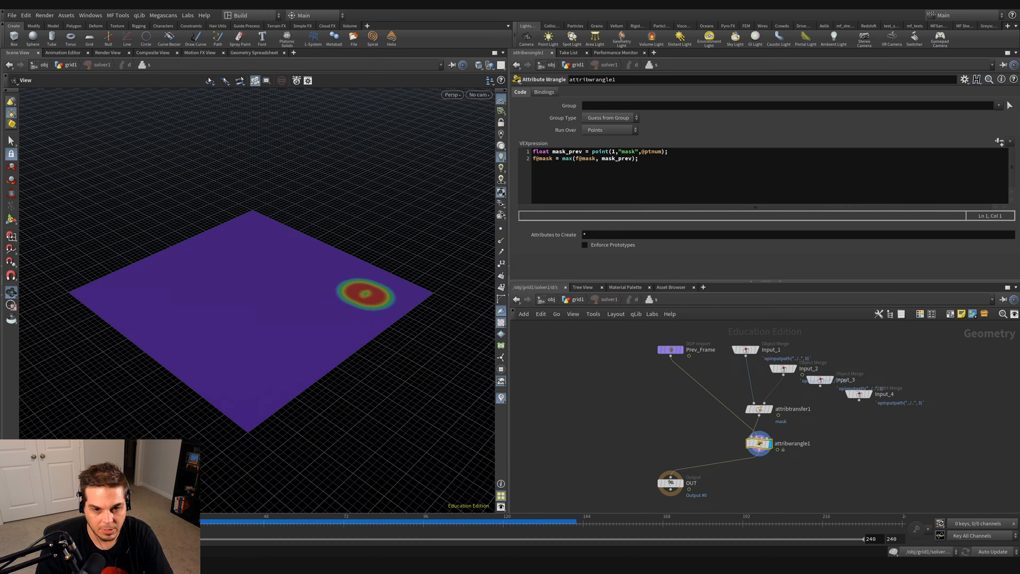
Step: Scrub the timeline to see the full red trail build up, then dive into solver1
click(293, 517)
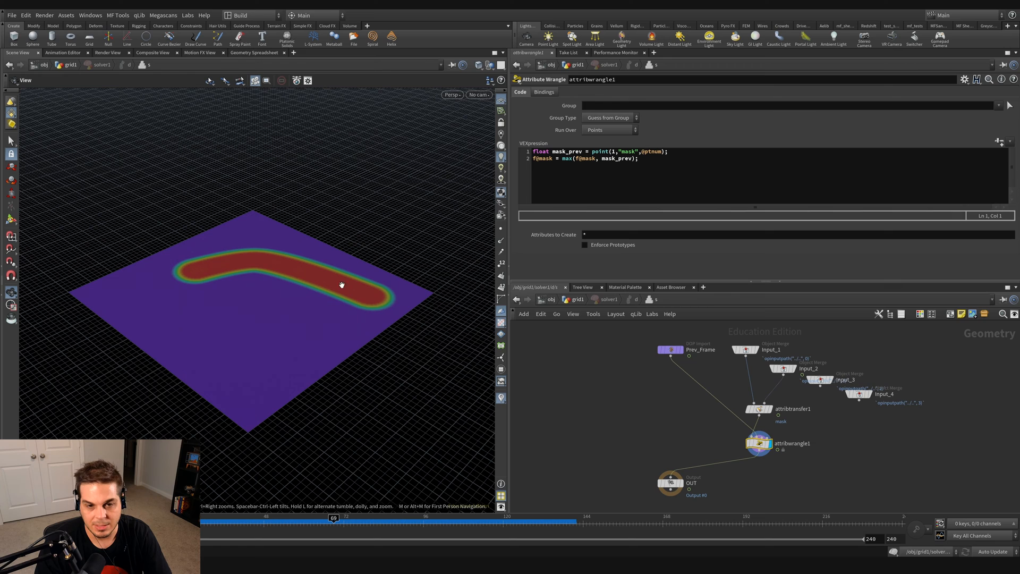
mouse_move(228, 256)
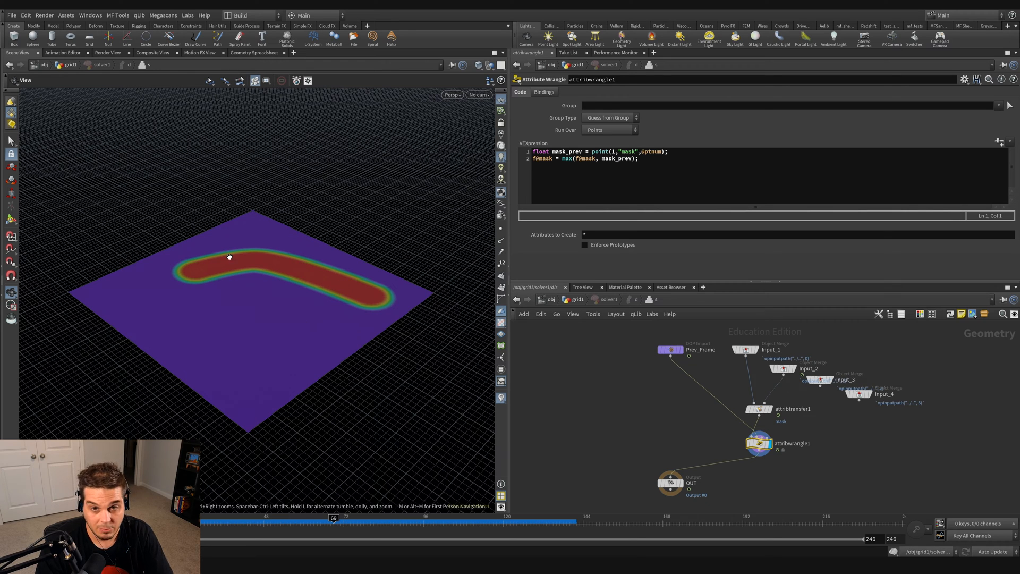
mouse_move(347, 347)
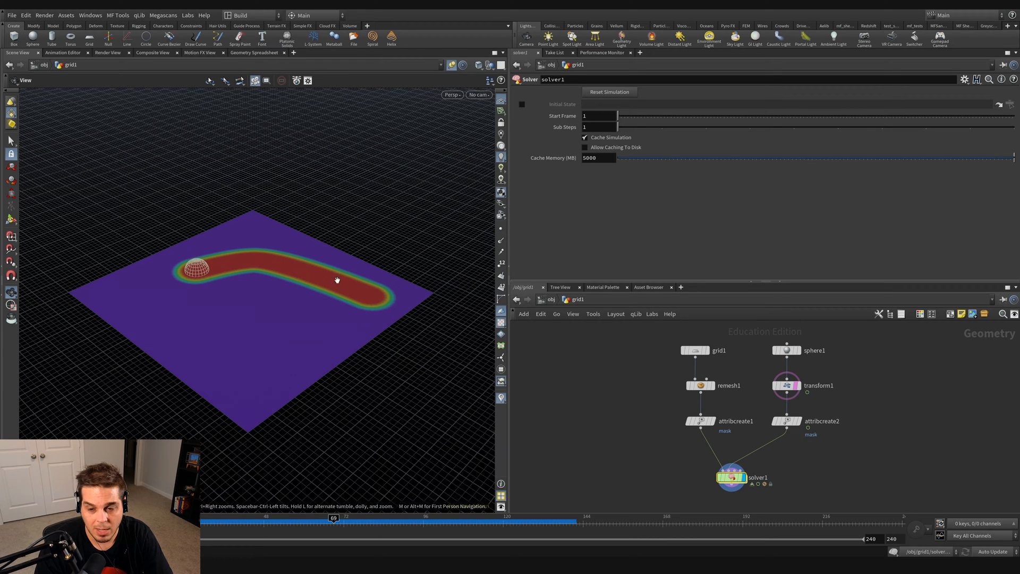
mouse_move(669, 478)
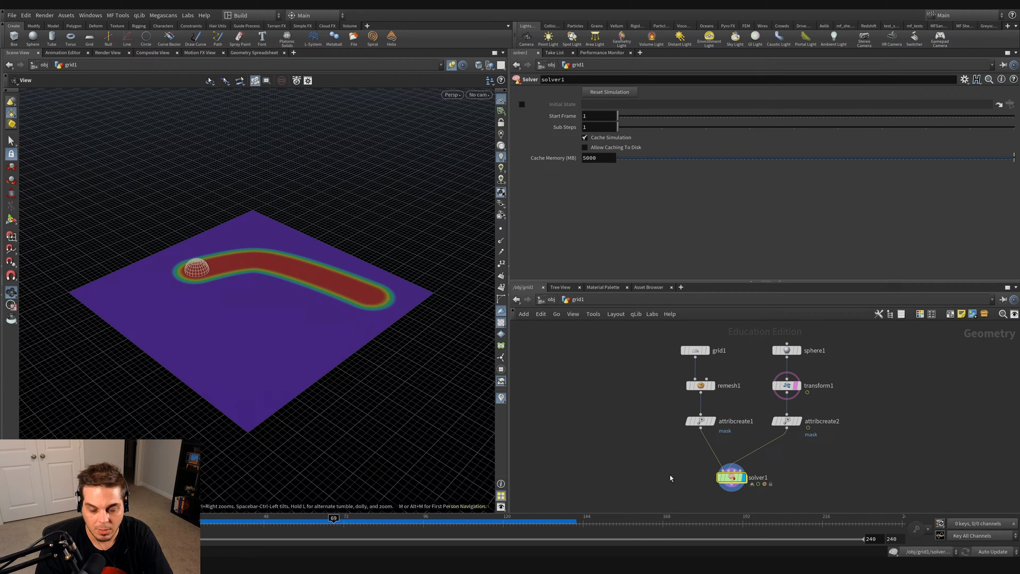
double_click(730, 477)
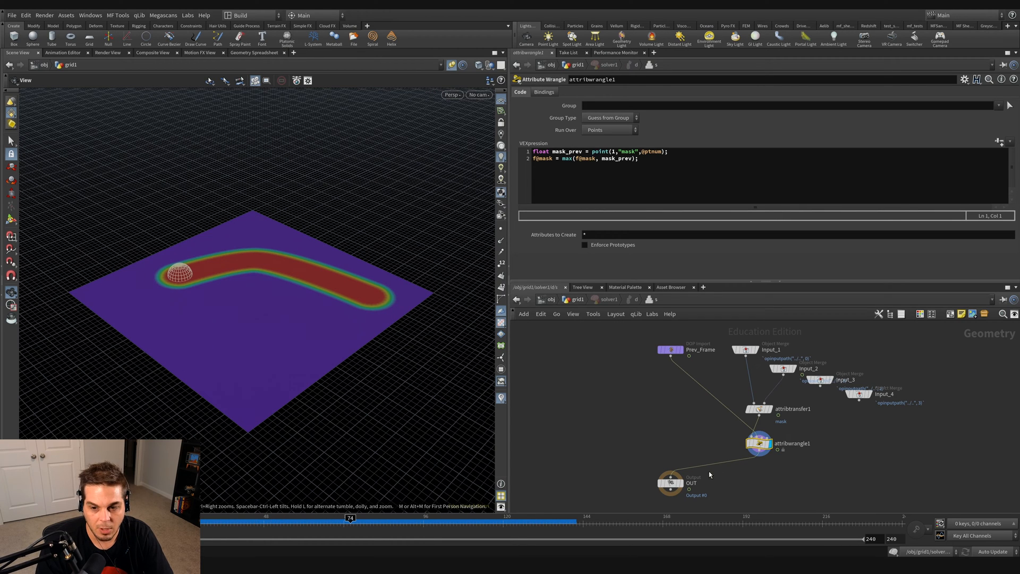
mouse_move(709, 443)
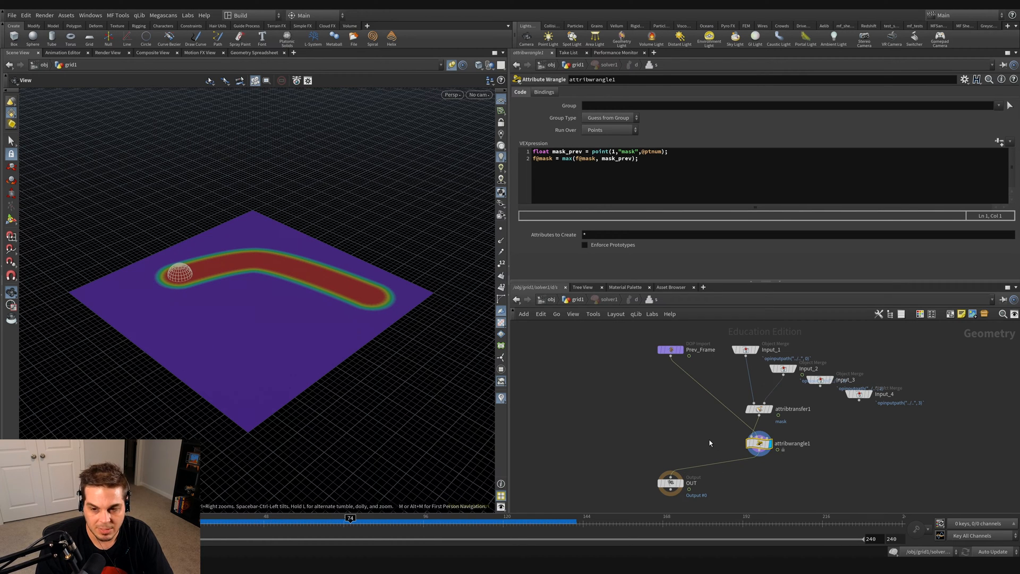
mouse_move(553, 310)
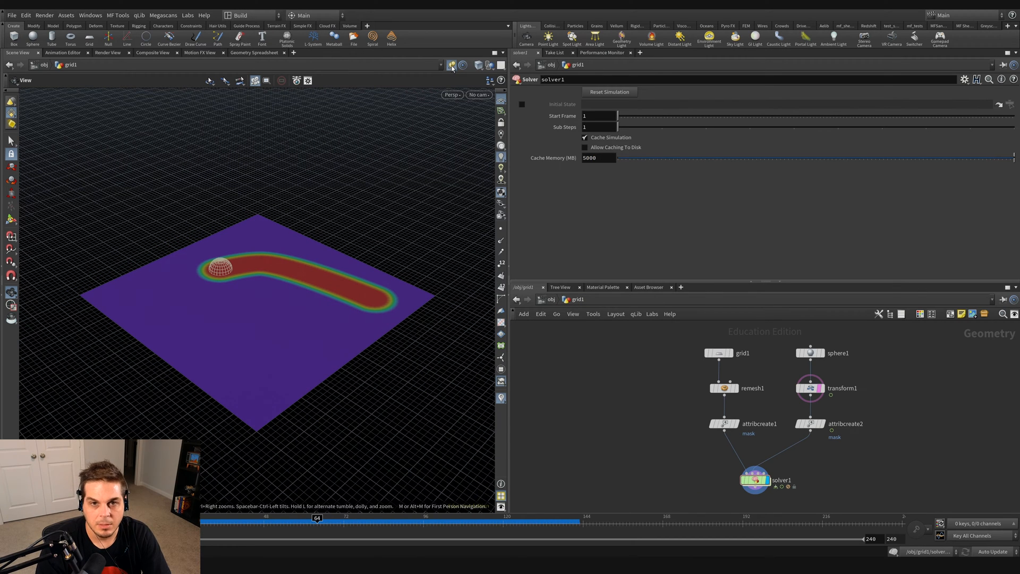
mouse_move(452, 65)
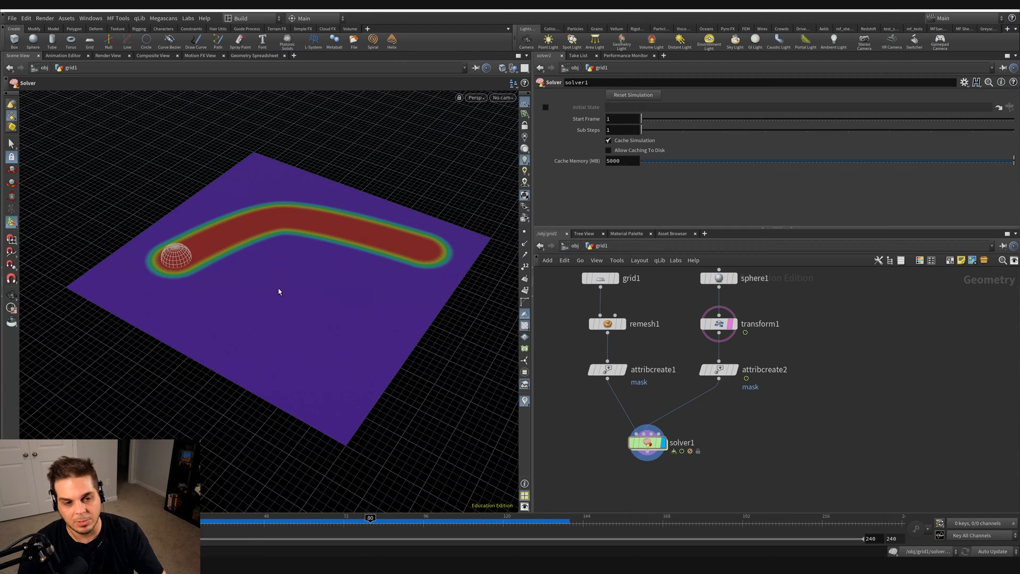
mouse_move(388, 280)
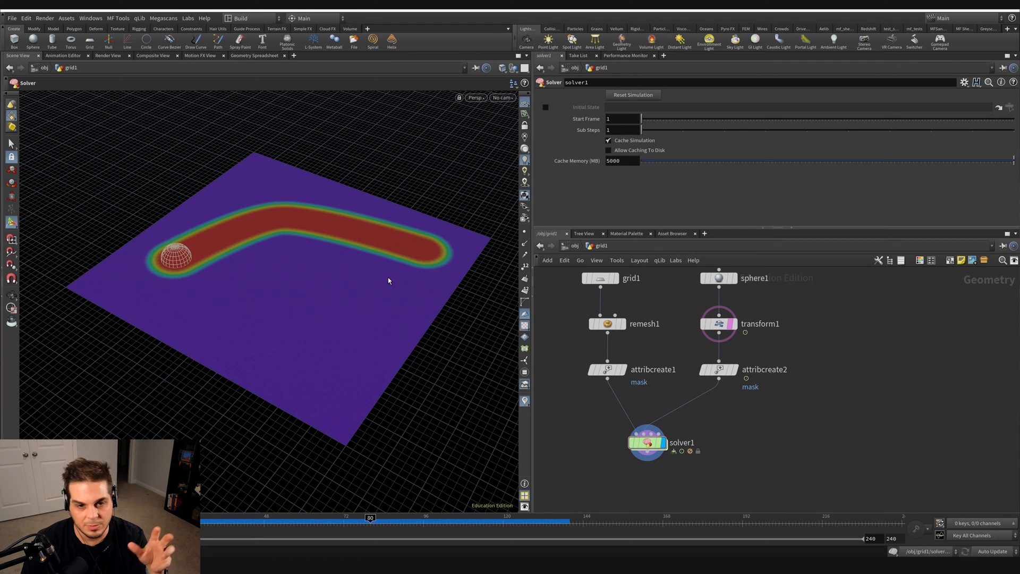
mouse_move(432, 263)
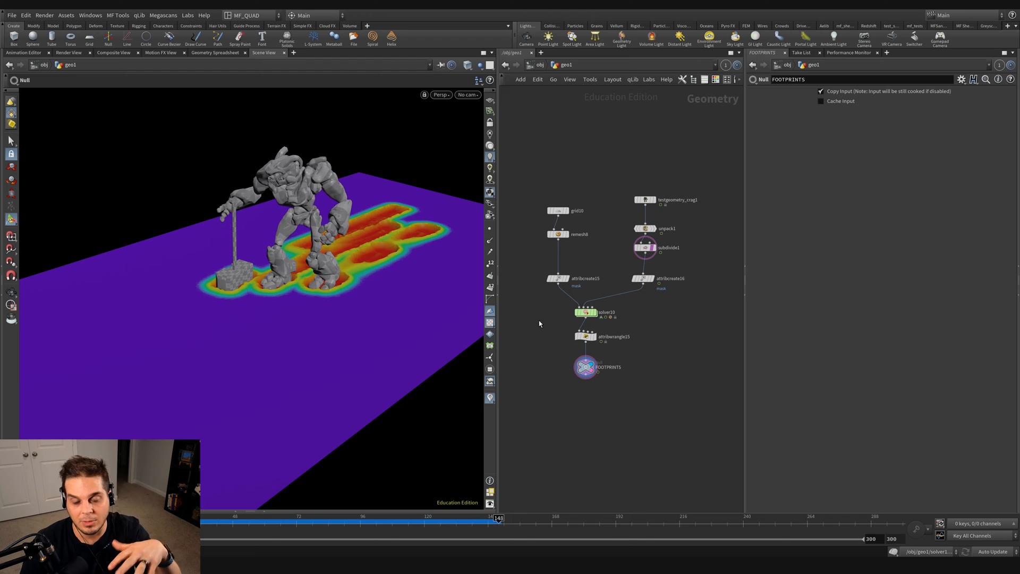
drag(498, 518, 538, 518)
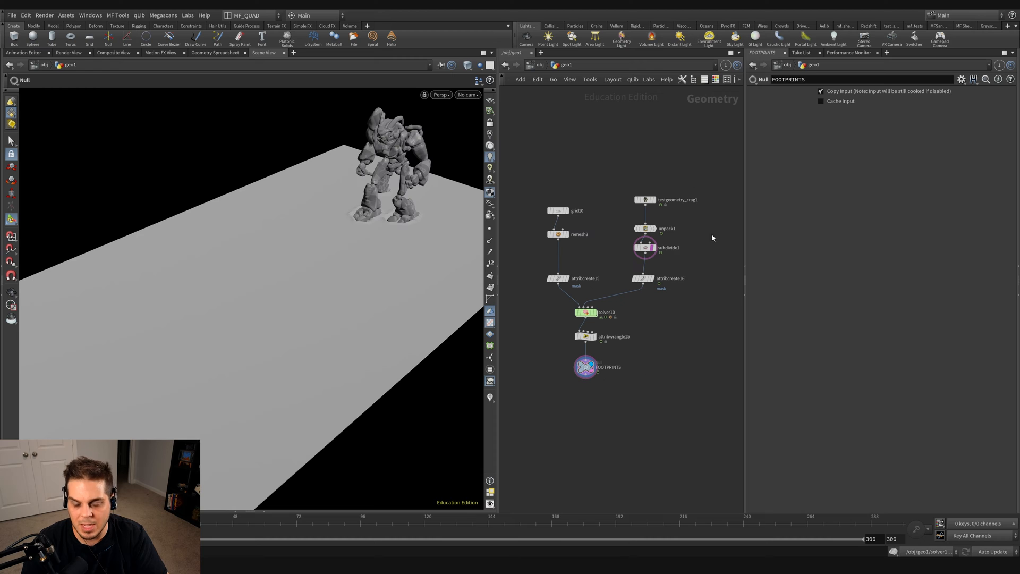
mouse_move(701, 121)
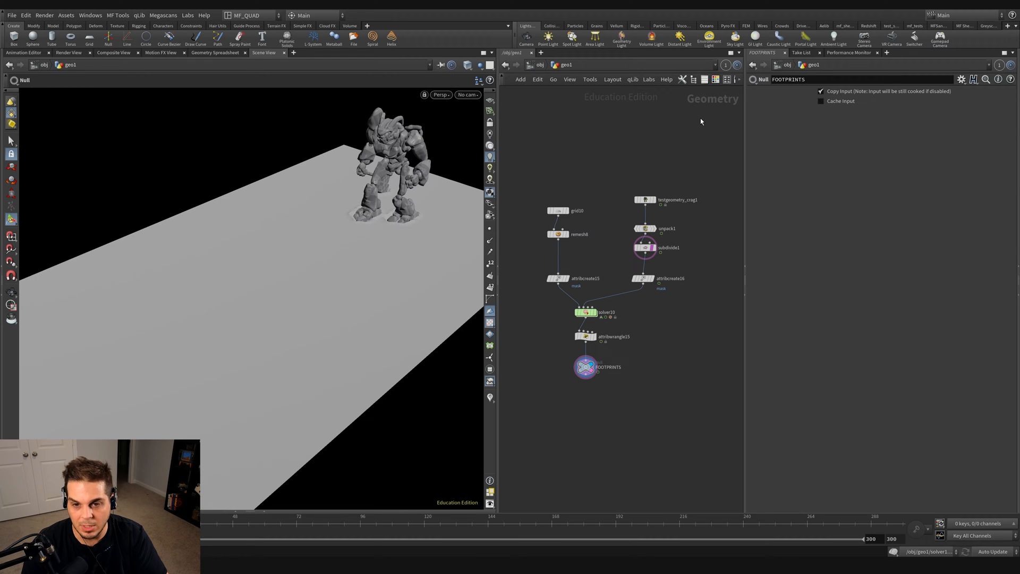
mouse_move(453, 361)
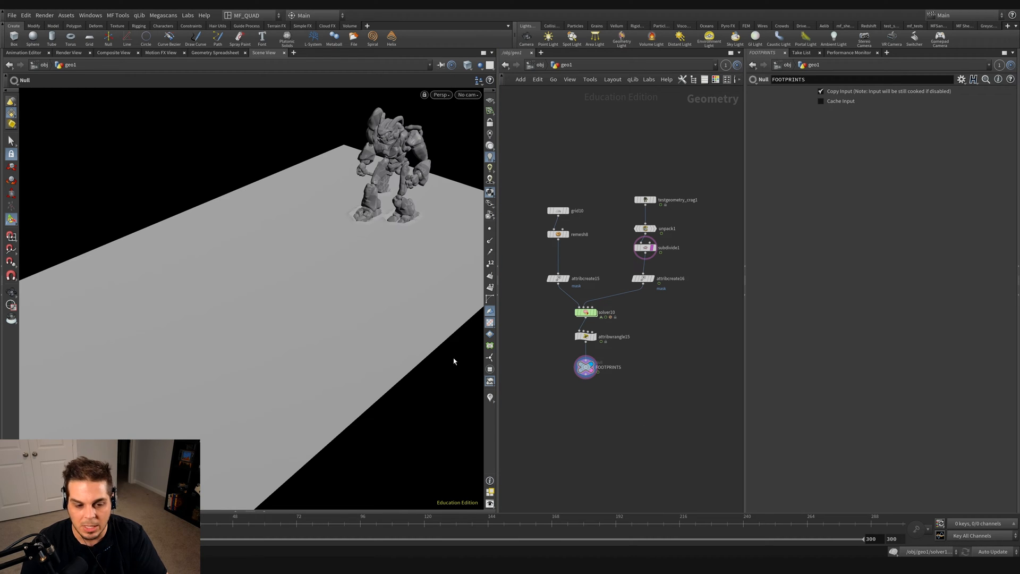
mouse_move(191, 219)
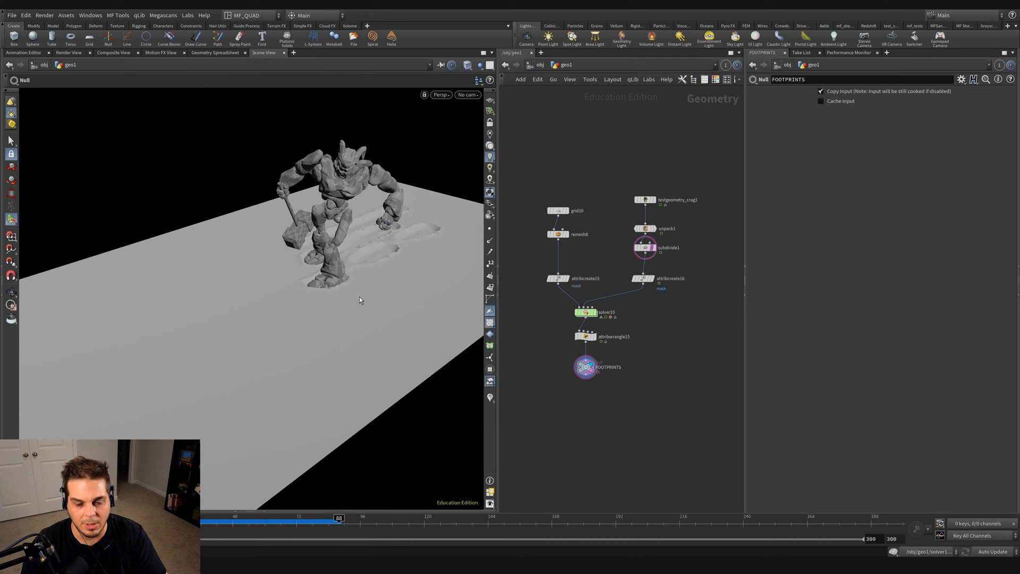
drag(338, 516, 381, 516)
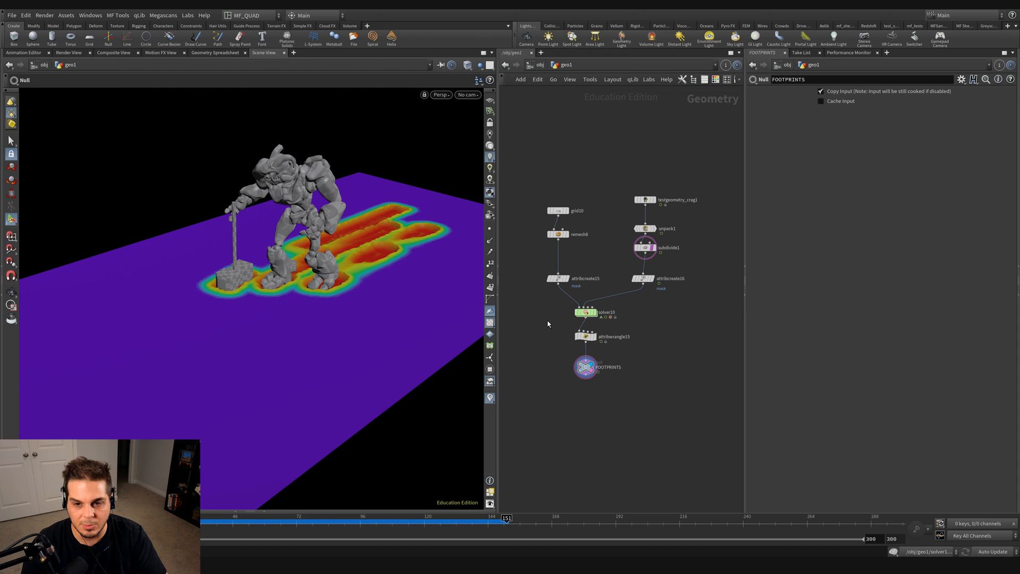
drag(507, 517, 545, 518)
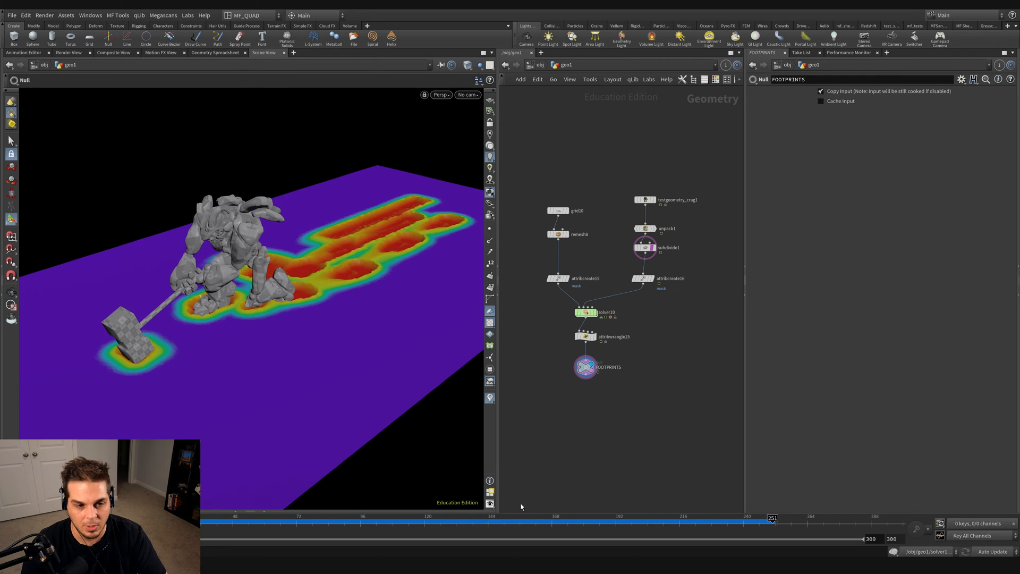
drag(772, 521, 785, 521)
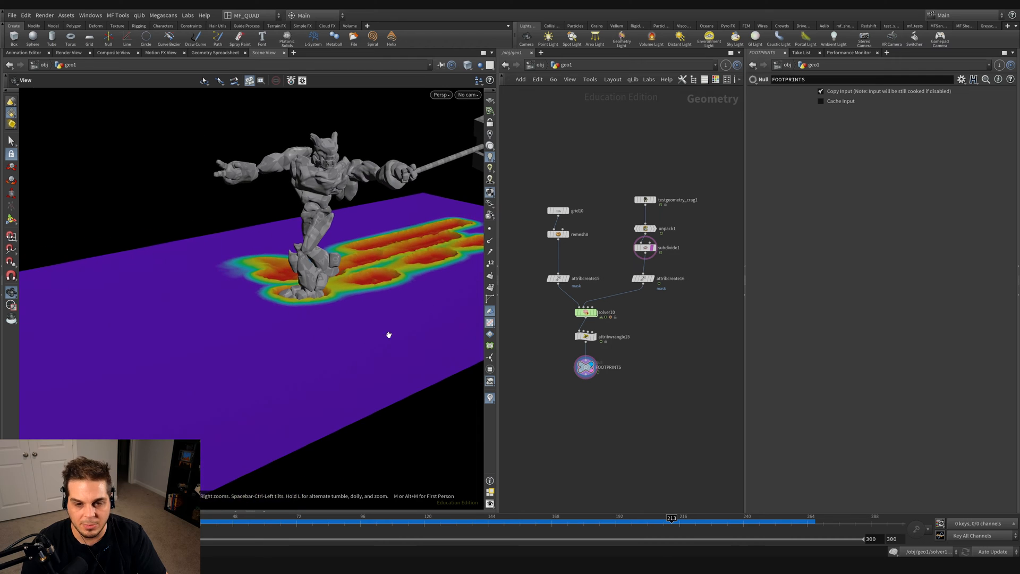
double_click(584, 312)
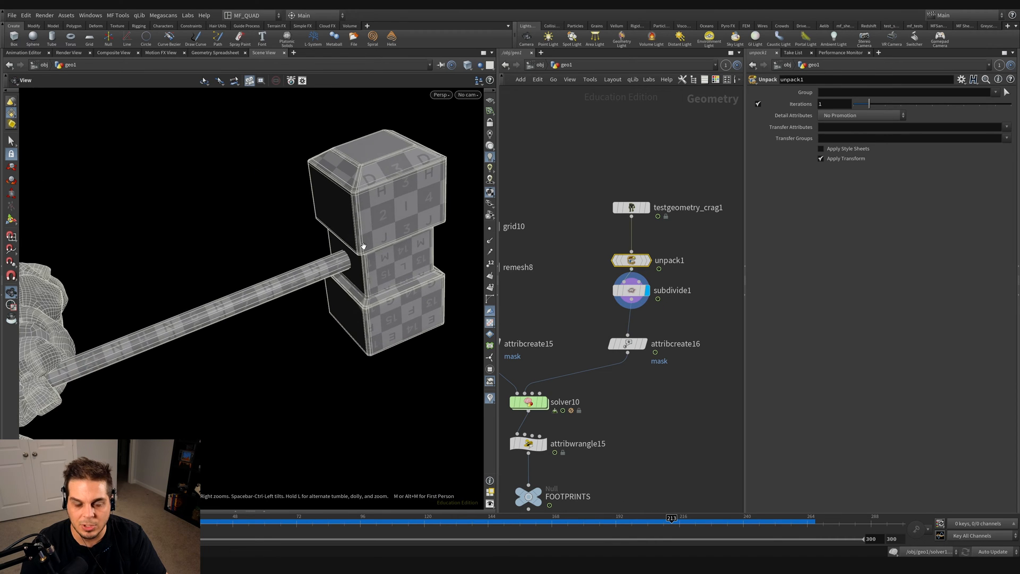
Step: Display subdivide1's character and hammer, then solver10's accumulated wet-map footprints
click(629, 290)
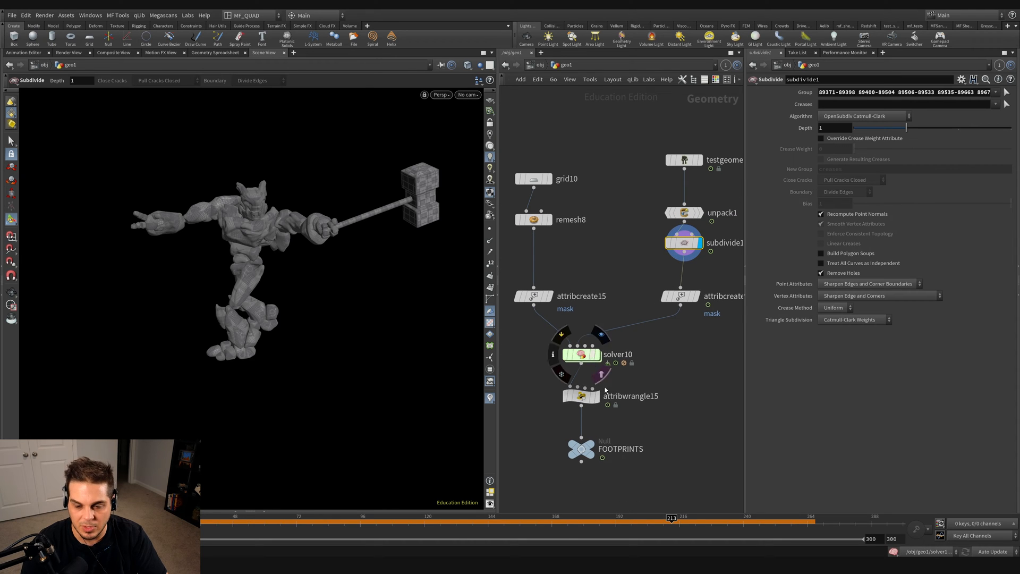
click(580, 353)
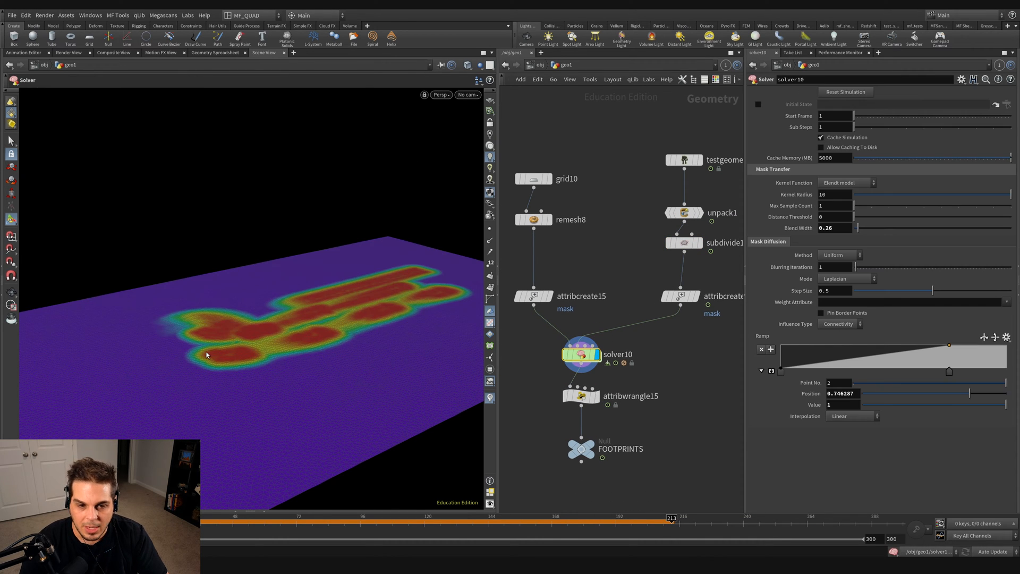
Step: Display attribwrangle15, raise Mult to about 0.24, reshape the falloff ramp, and scrub frames
click(579, 395)
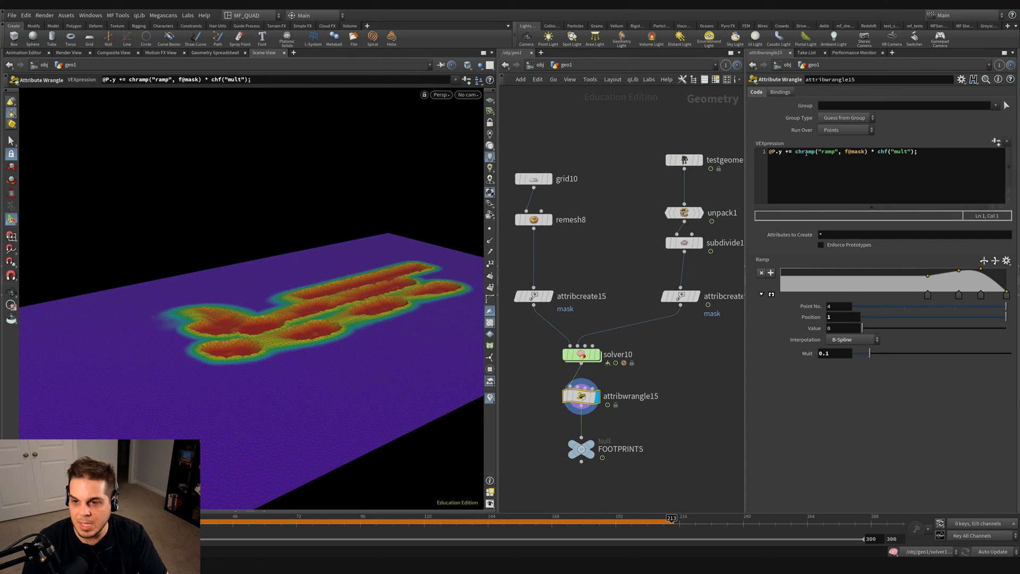
double_click(854, 152)
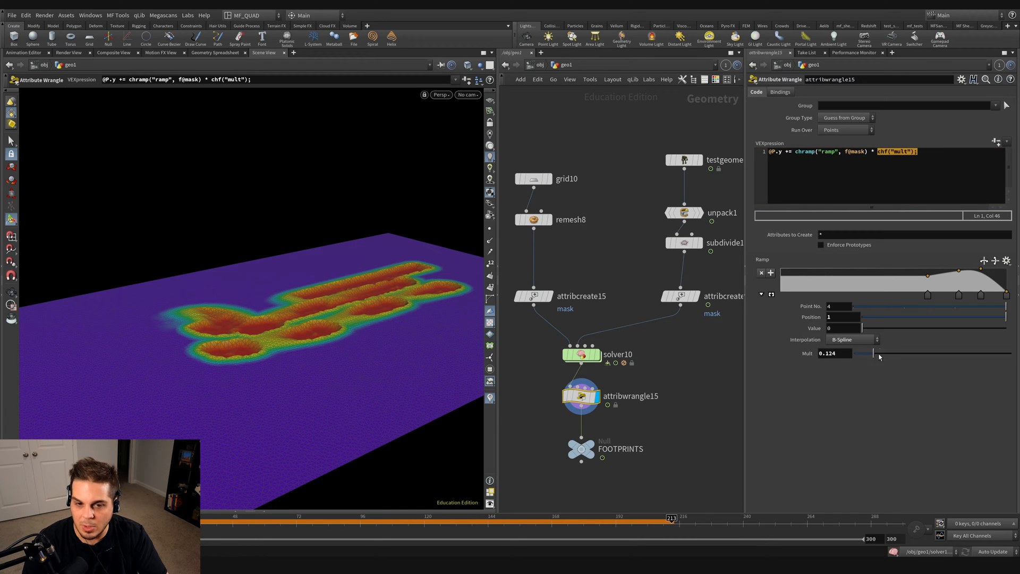
drag(865, 353, 918, 352)
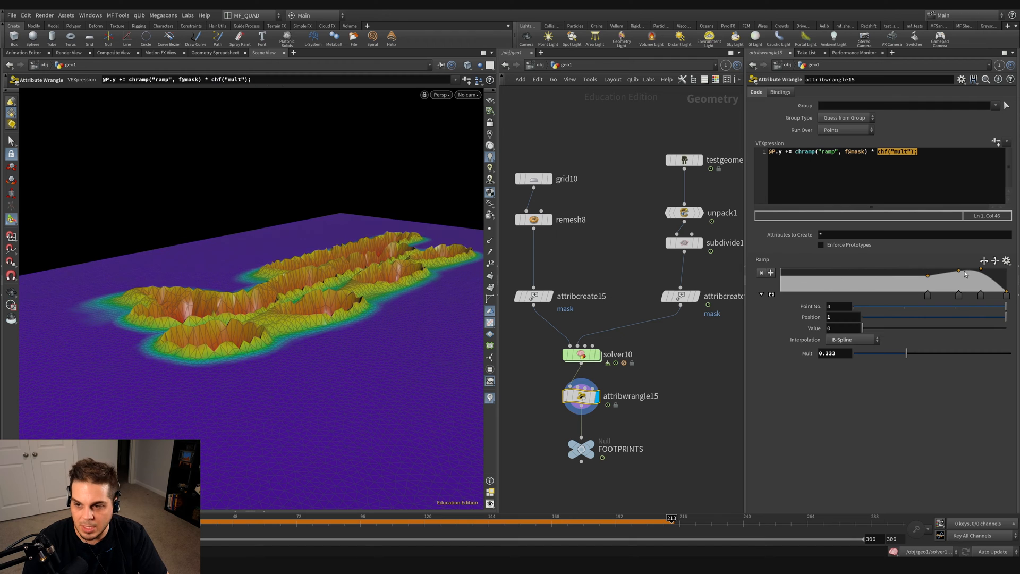
drag(957, 267, 937, 276)
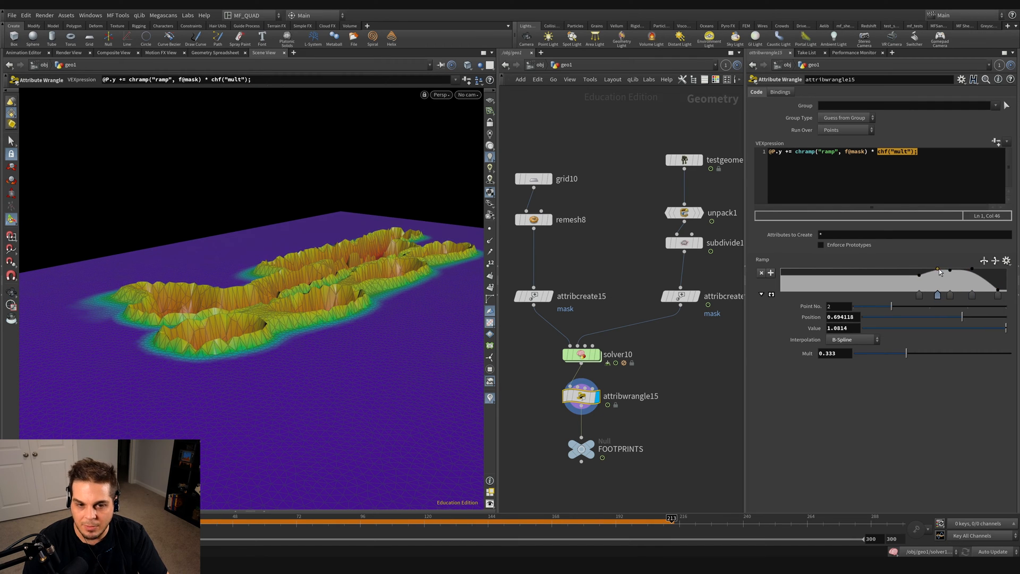
drag(671, 519, 515, 518)
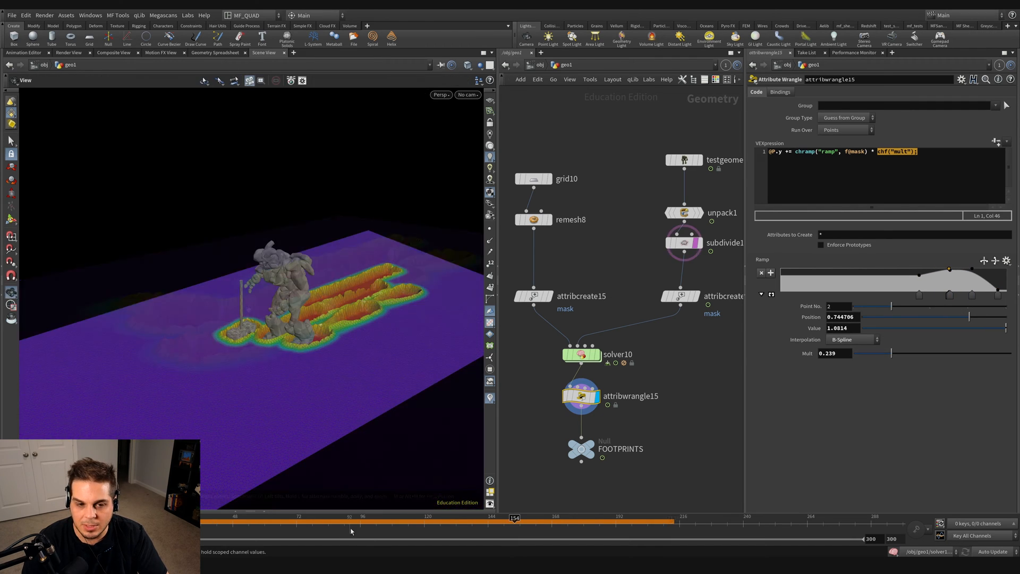
drag(513, 518, 409, 517)
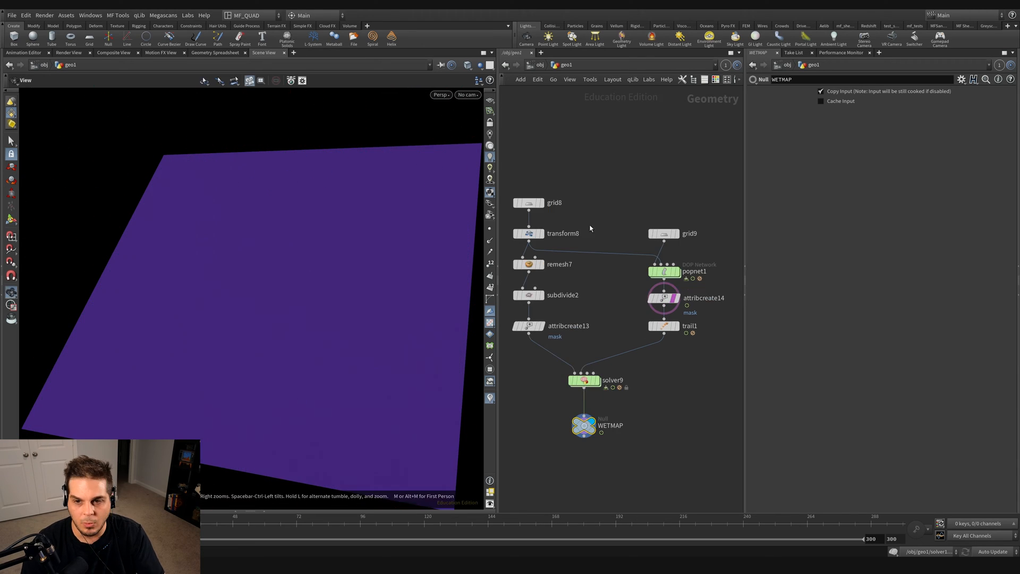
Step: Step through grid8, subdivide2, the mask attribcreate13, raised grid9 and 45-degree transform8, then dive into popnet1
click(528, 202)
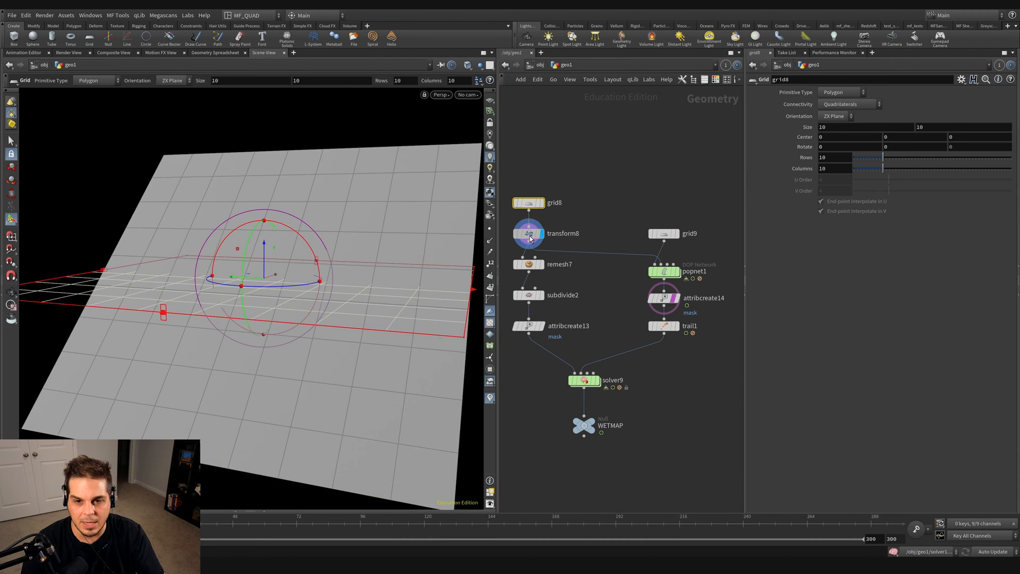
click(527, 264)
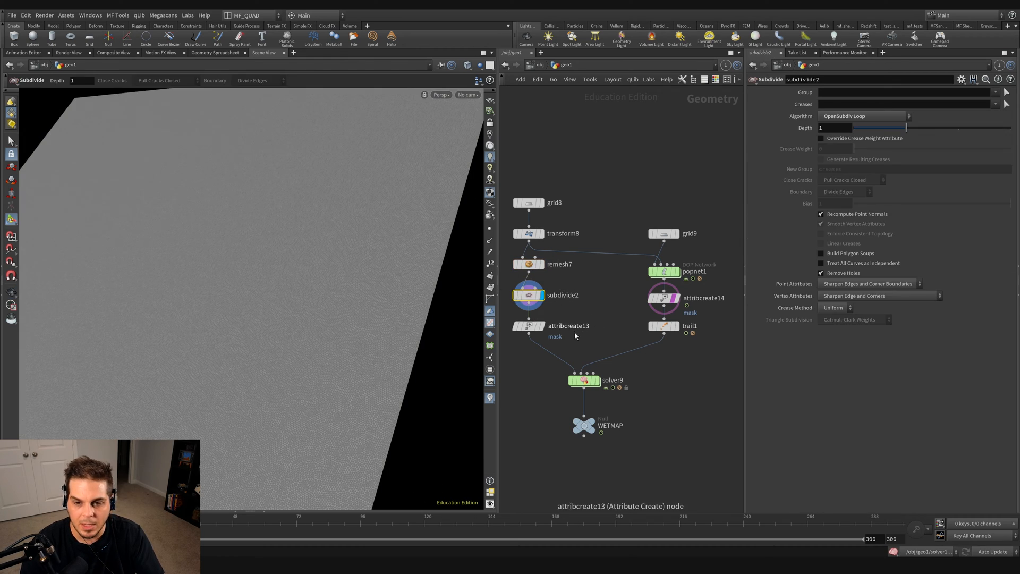
click(528, 325)
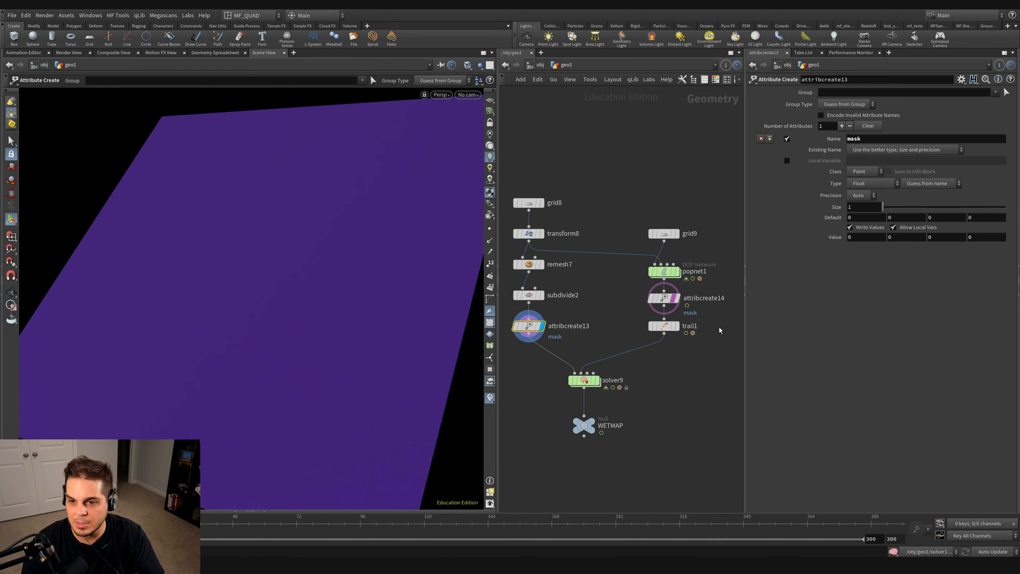
click(663, 233)
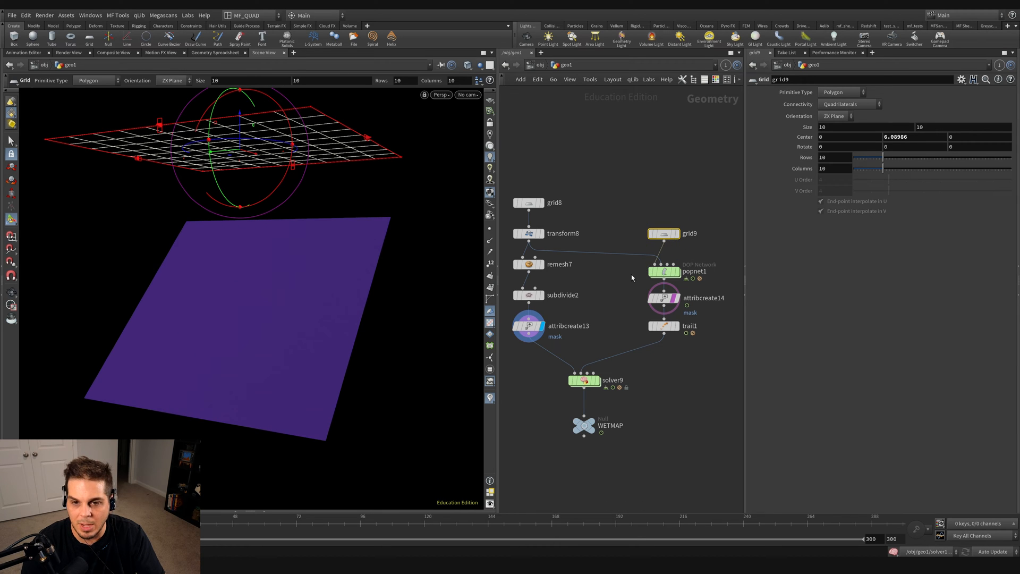
click(529, 233)
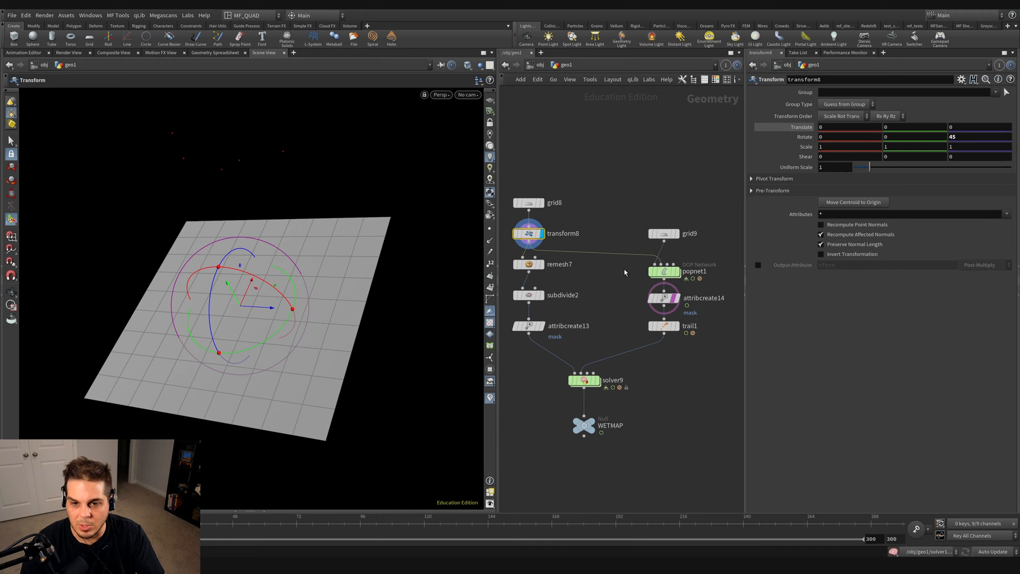
double_click(665, 271)
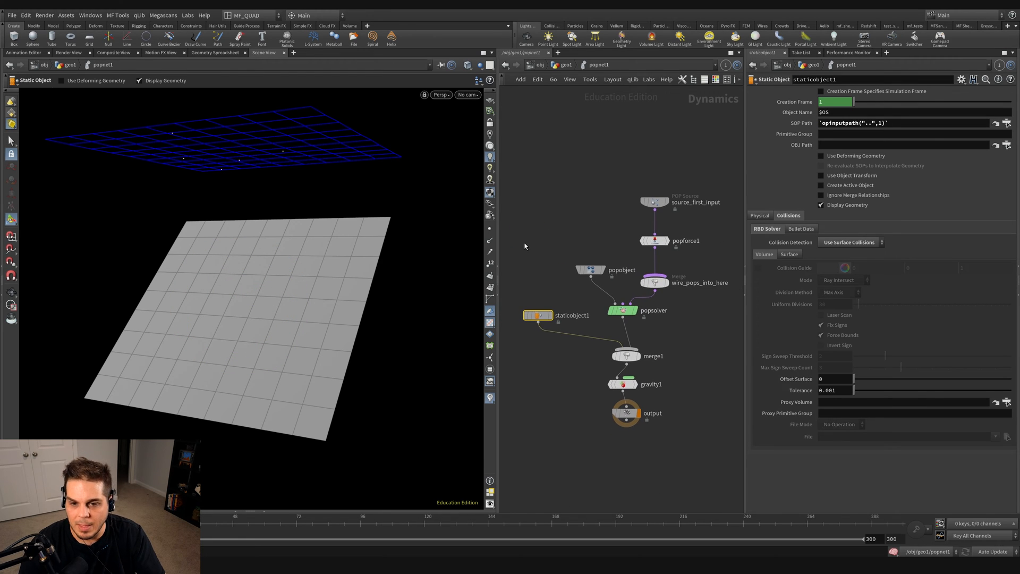
mouse_move(571, 161)
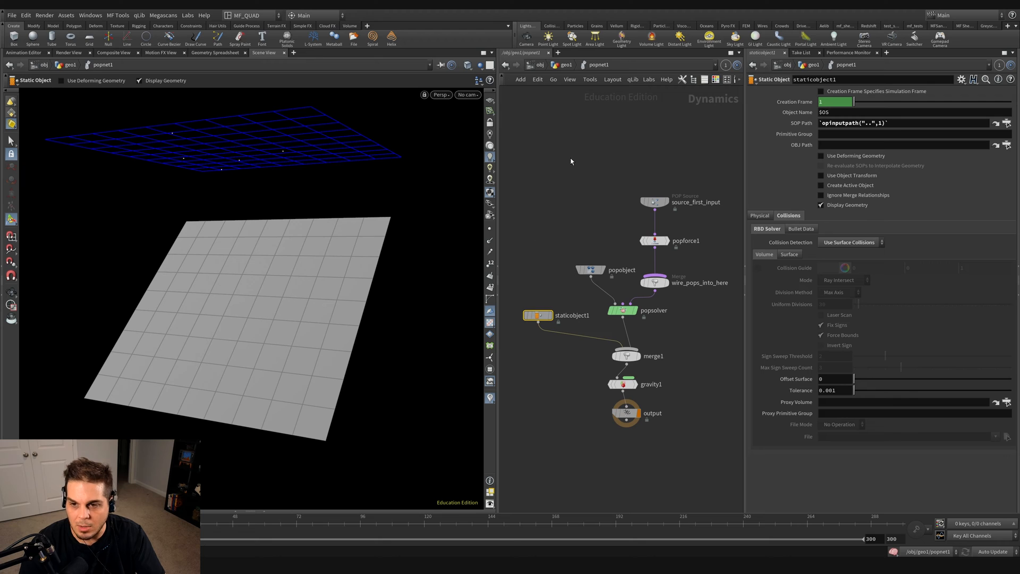
click(904, 123)
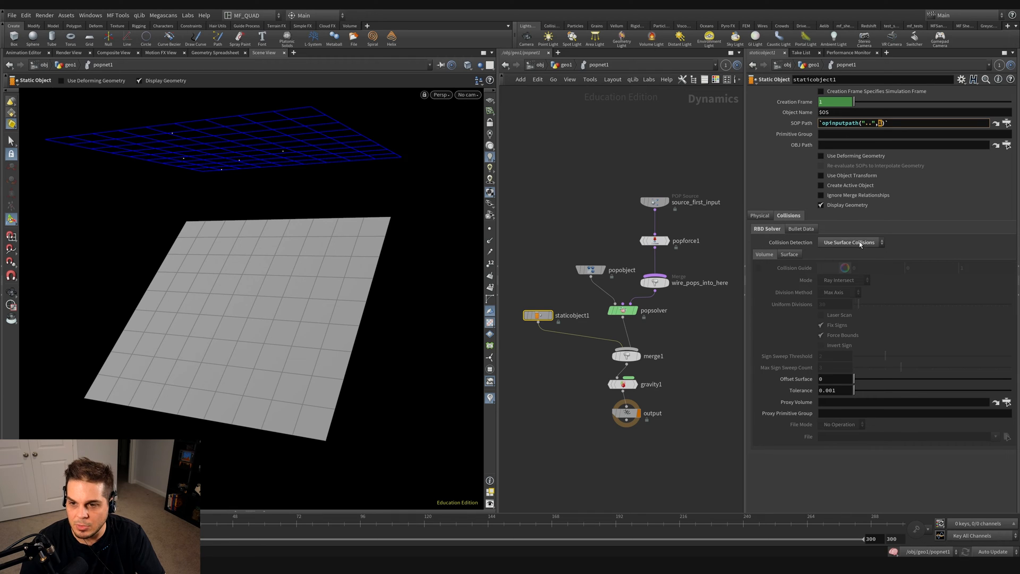
mouse_move(734, 226)
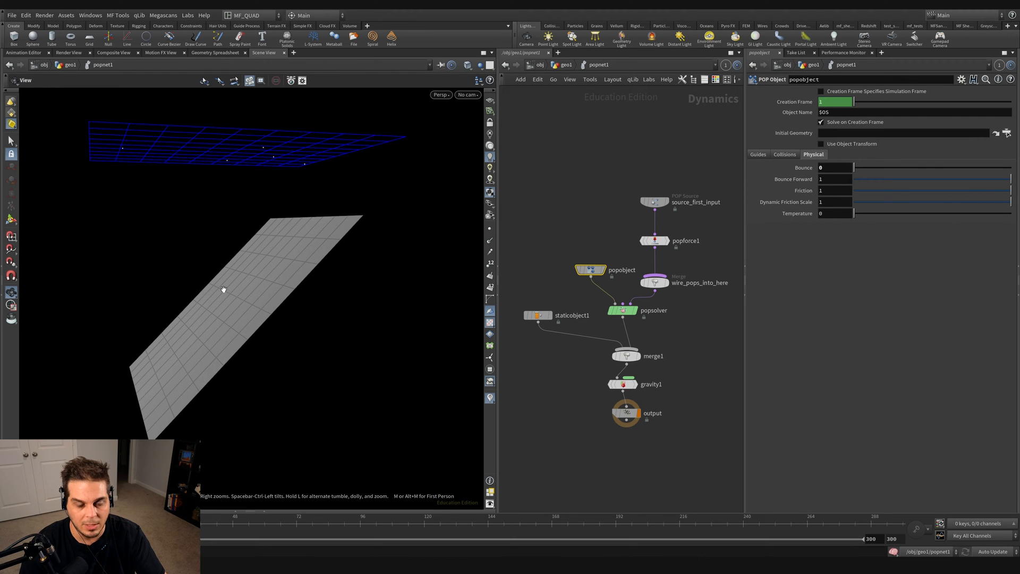
mouse_move(228, 281)
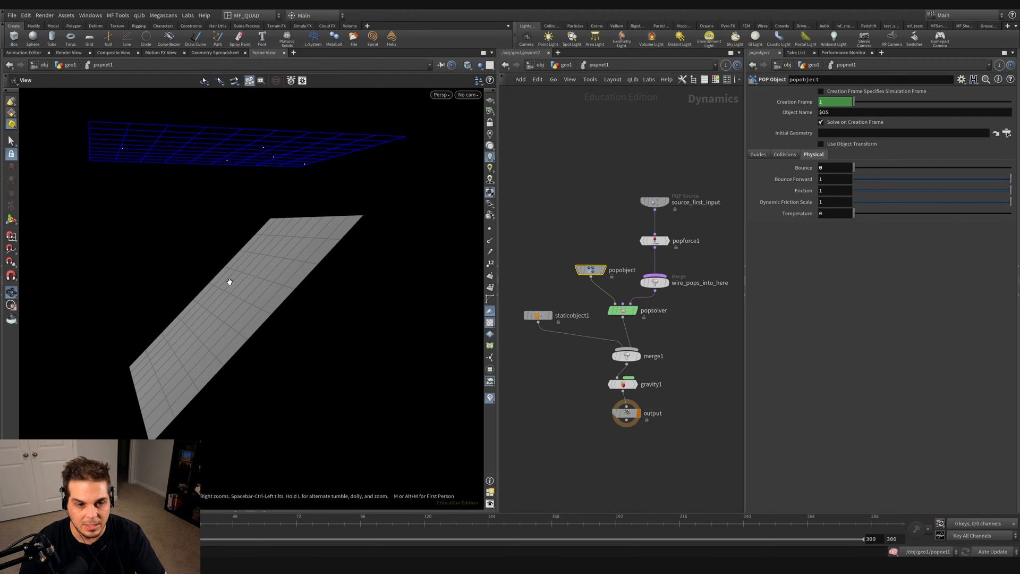
mouse_move(208, 325)
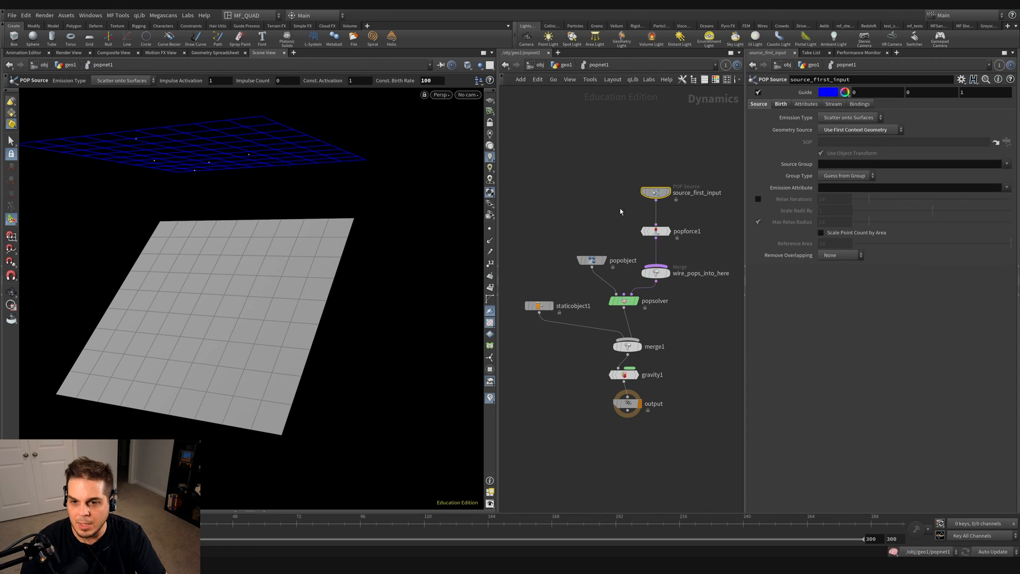
click(780, 103)
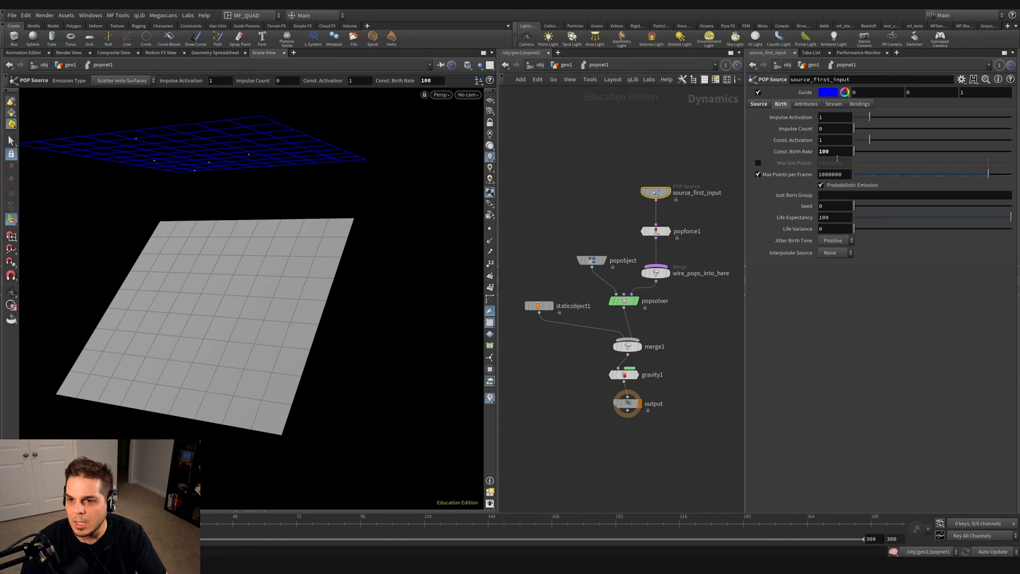
click(832, 151)
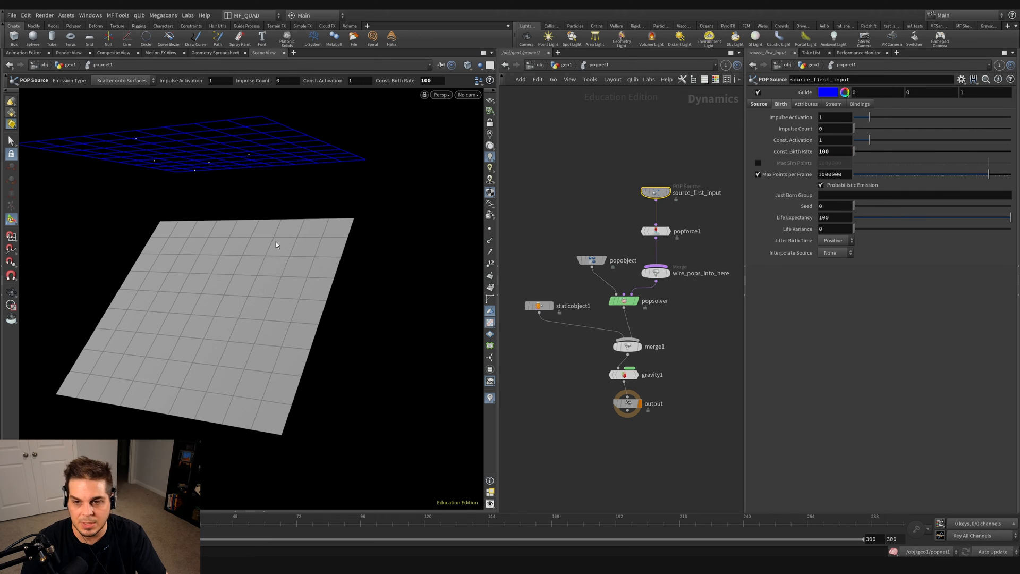
click(655, 230)
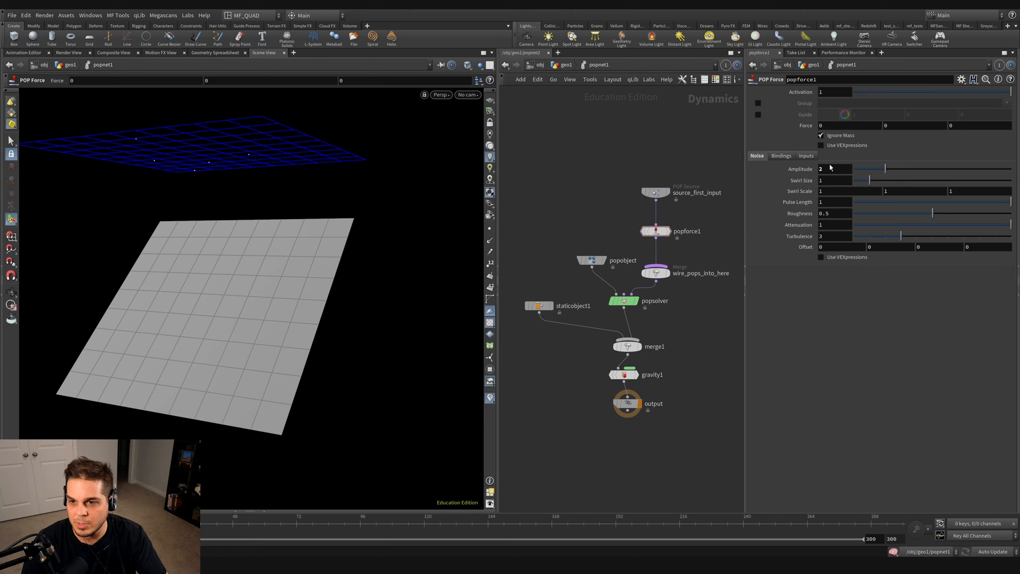
click(834, 168)
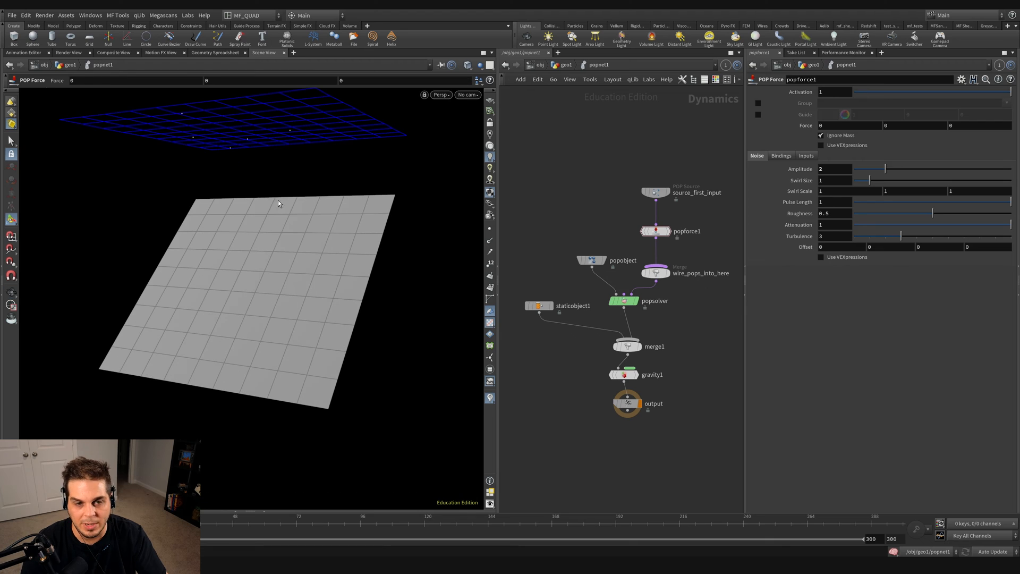
mouse_move(534, 272)
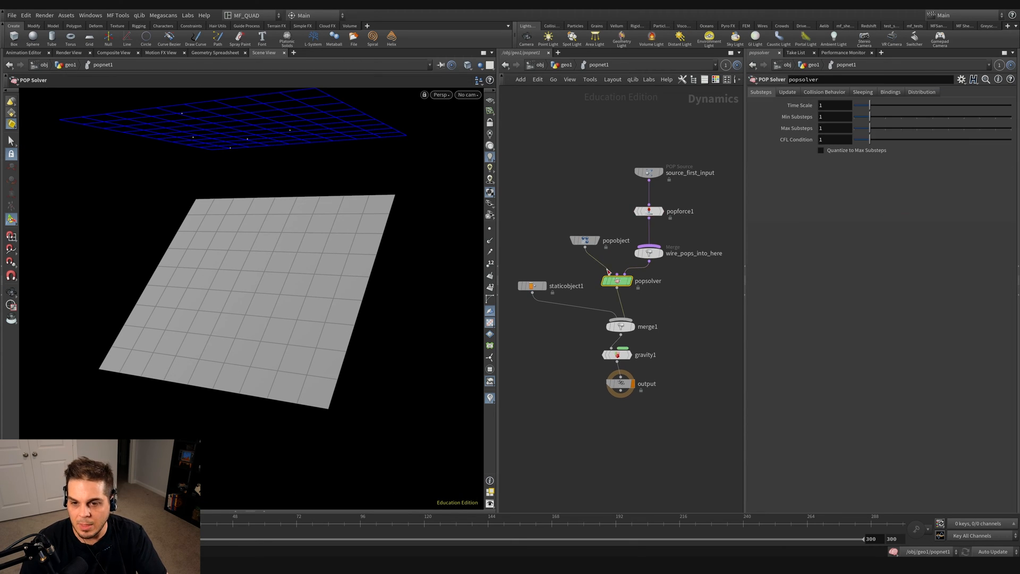
mouse_move(659, 377)
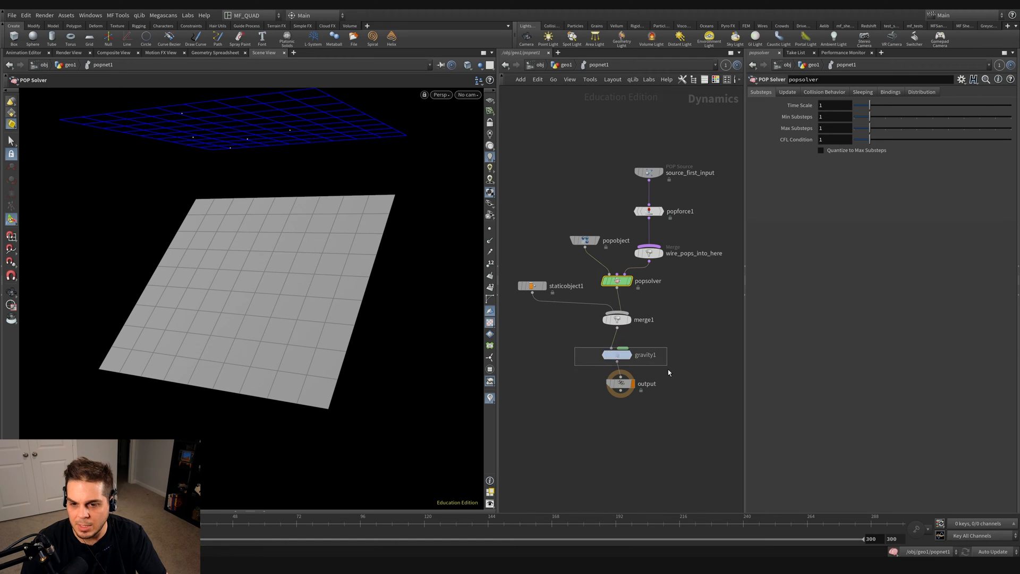
Step: Insert trail1 between attribcreate14 and solver9 with Trail Length 10, Increment 0.1, displaying the streaking trails
click(617, 354)
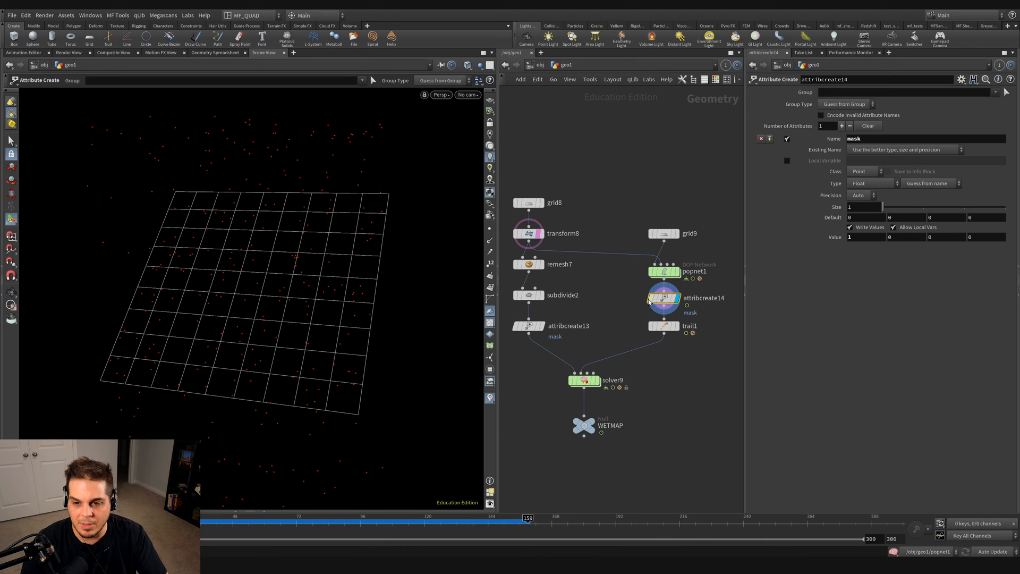
click(866, 236)
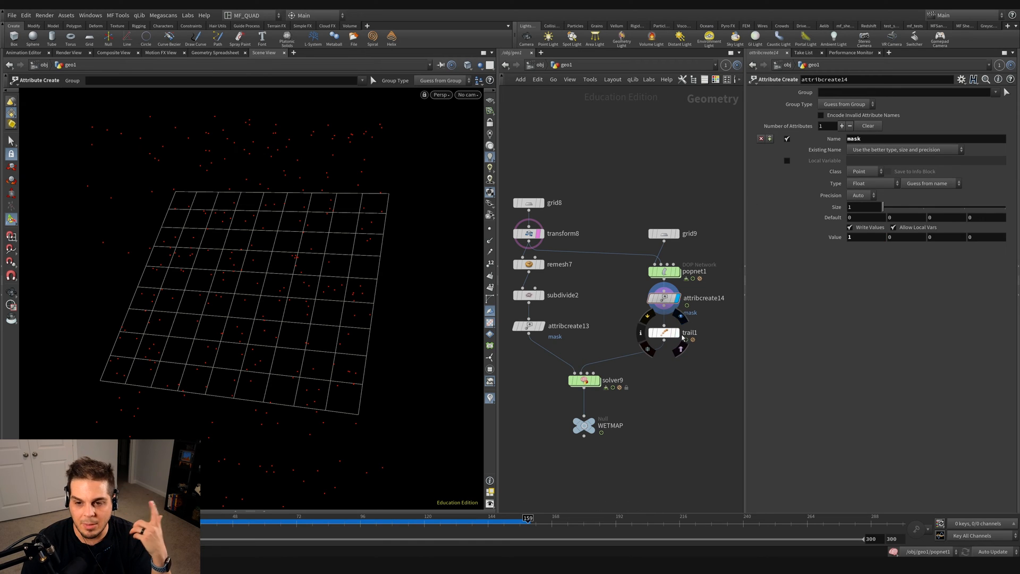
click(662, 333)
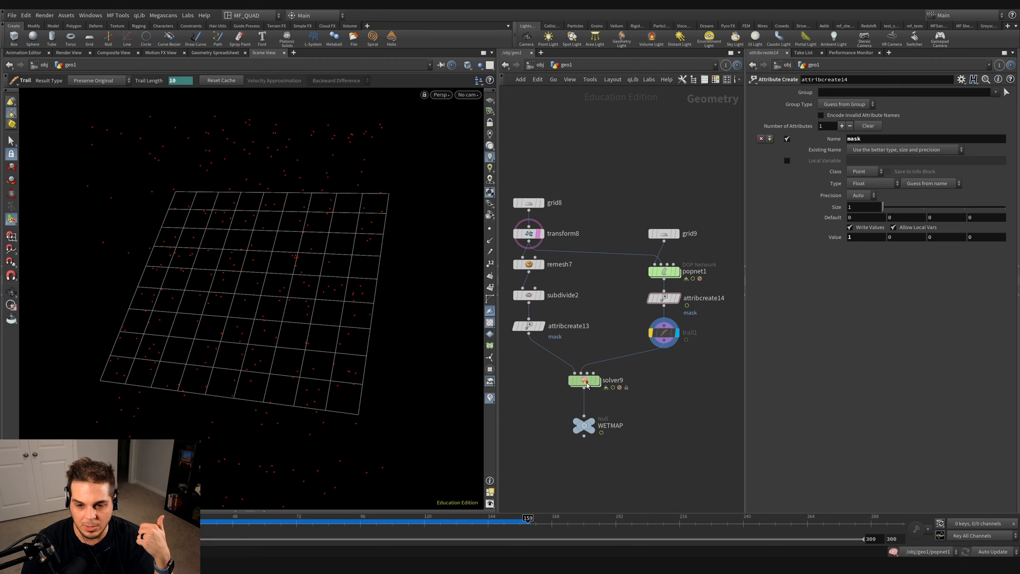
click(582, 380)
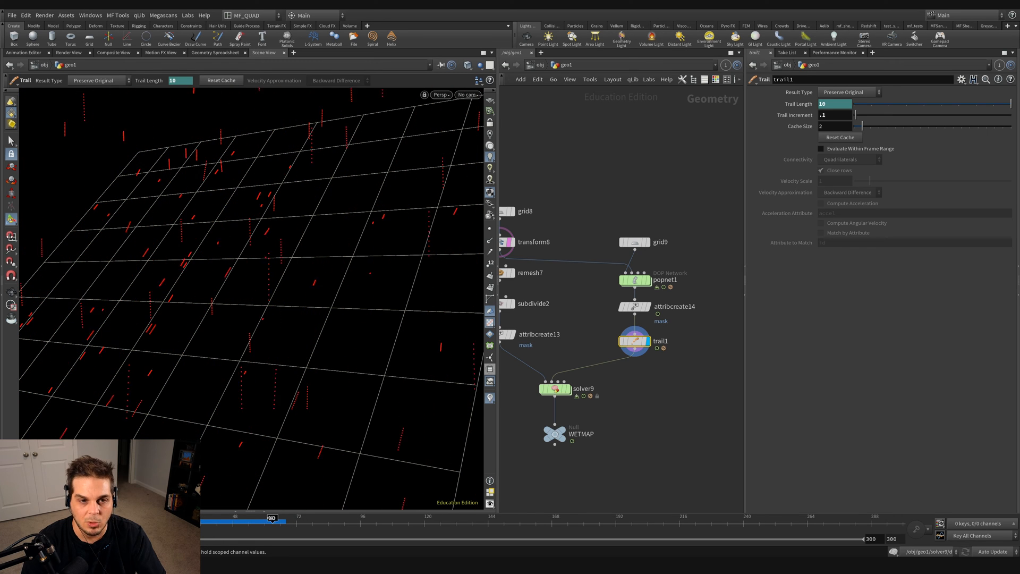
drag(271, 518, 236, 518)
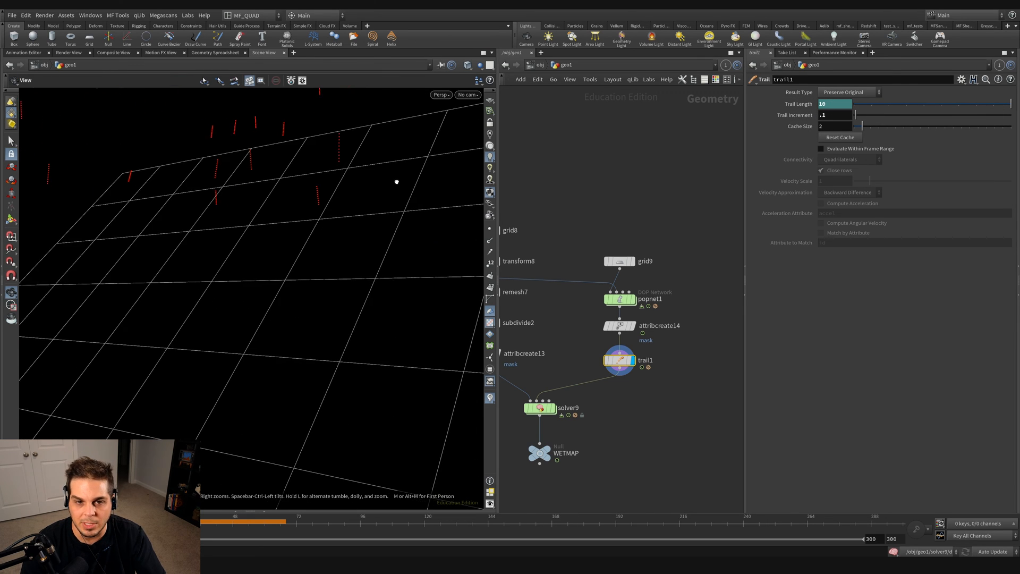
drag(839, 116, 866, 115)
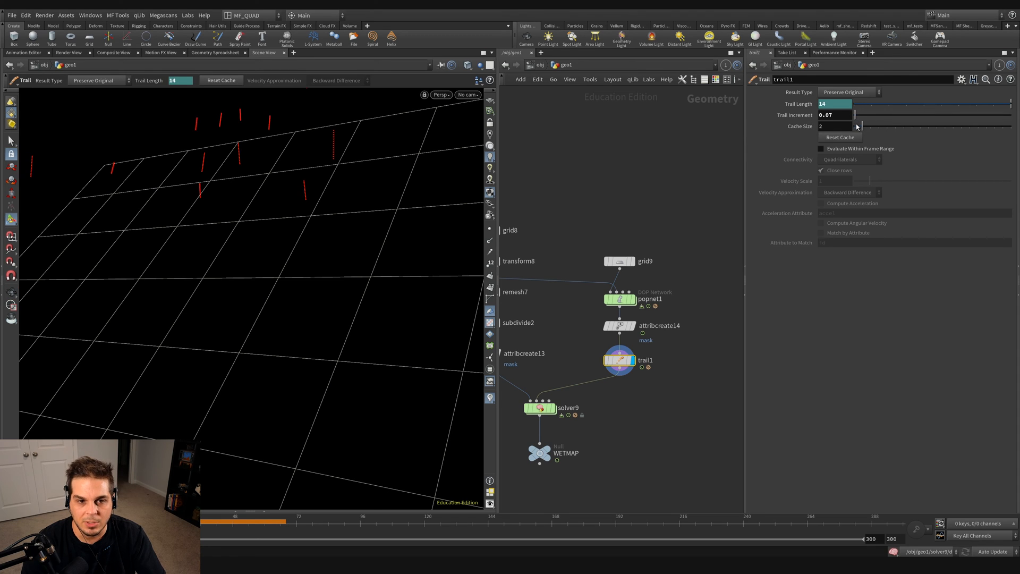
text(10)
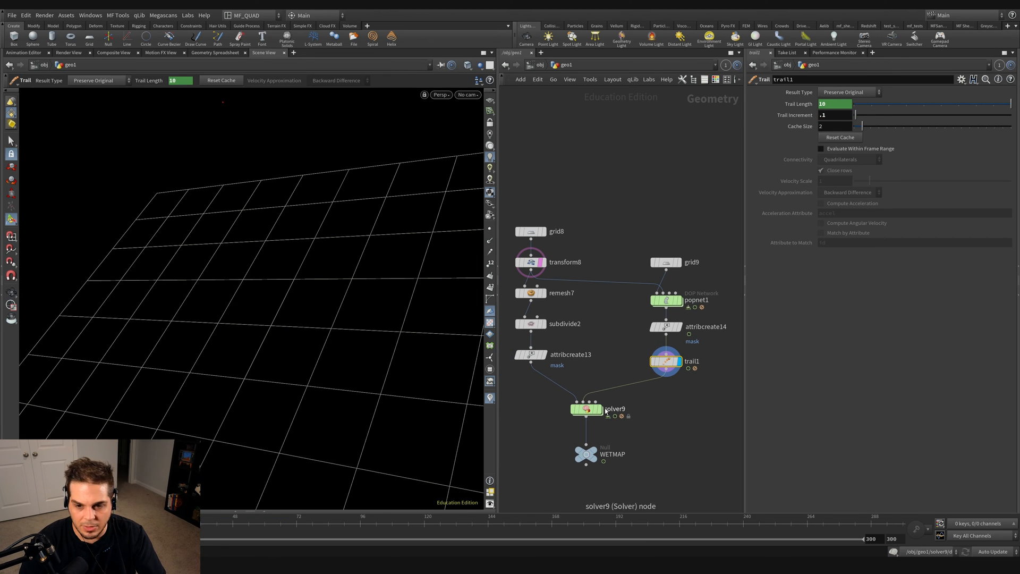
Step: Display solver9's streaky wet-map trails and dive inside to the decay Attribute Wrangle
click(585, 408)
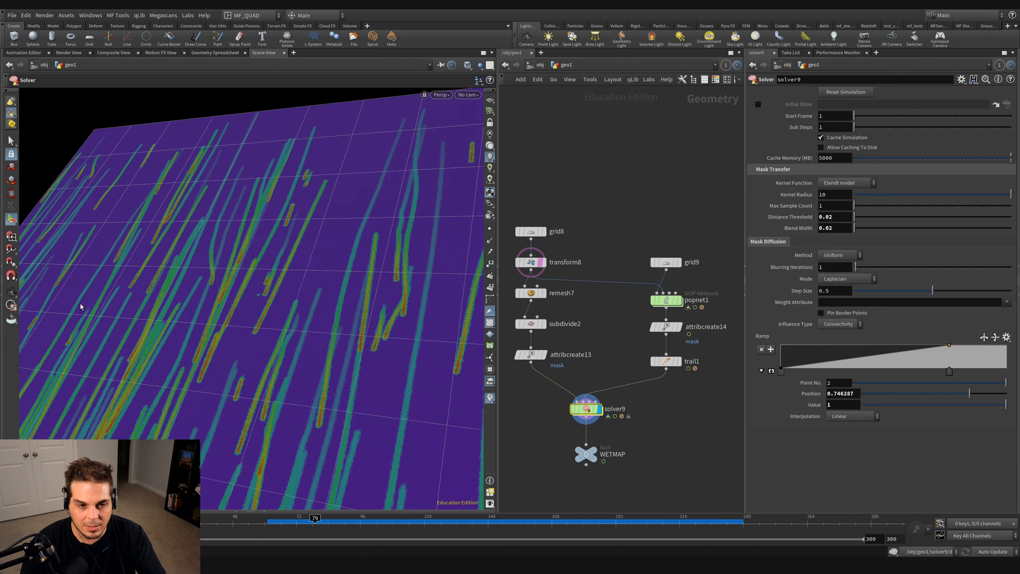
click(585, 408)
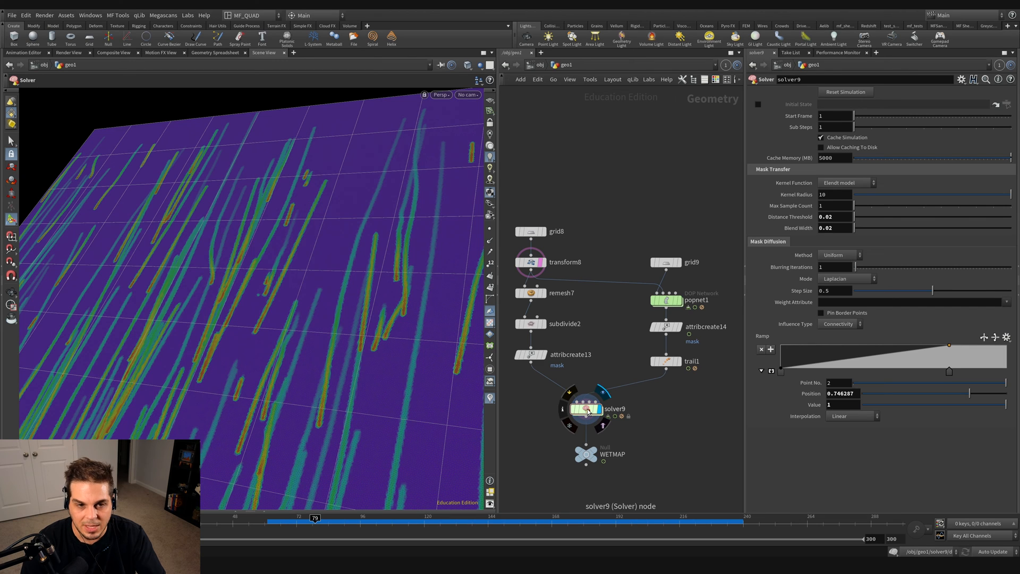
double_click(585, 408)
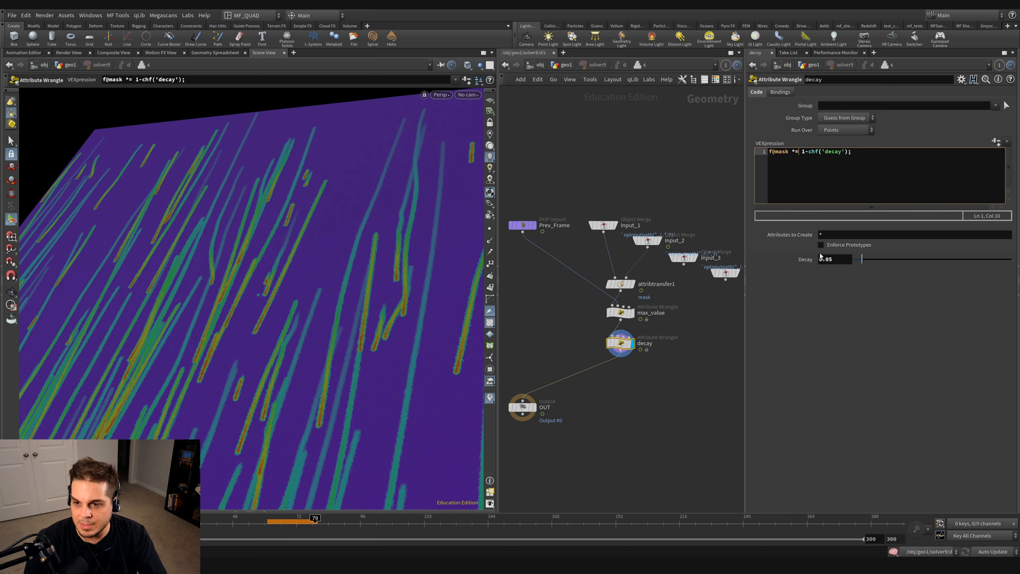
Step: Raise the decay wrangle's Decay to 0.3 and replay from frame 1, leaving brief sparse wet spots
click(832, 258)
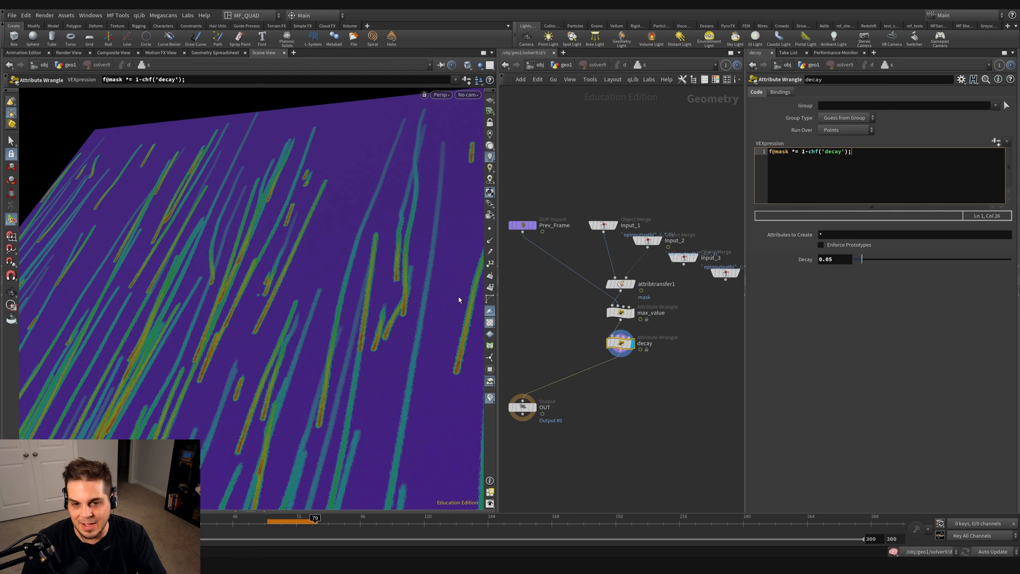
mouse_move(280, 287)
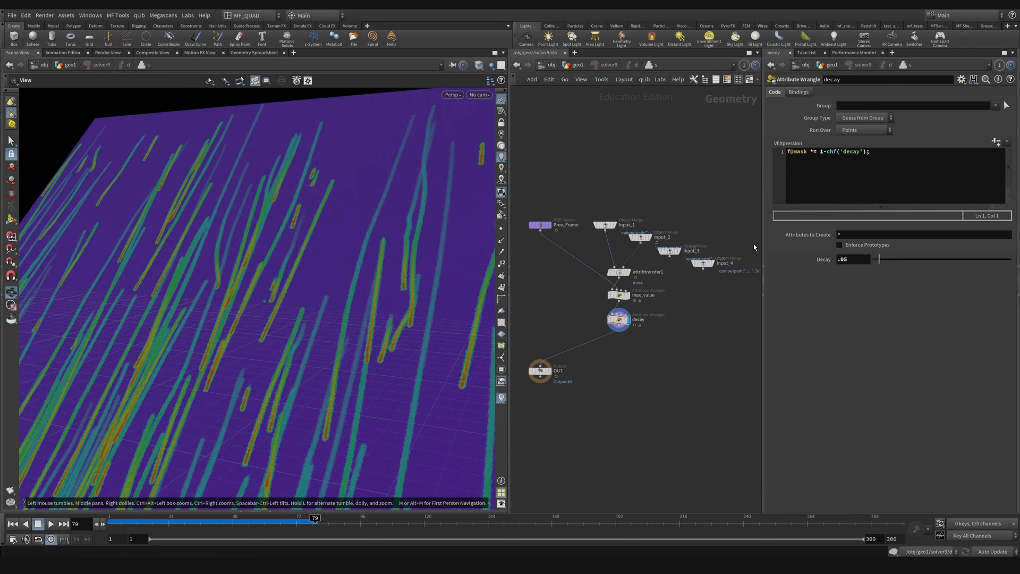
drag(880, 259, 913, 258)
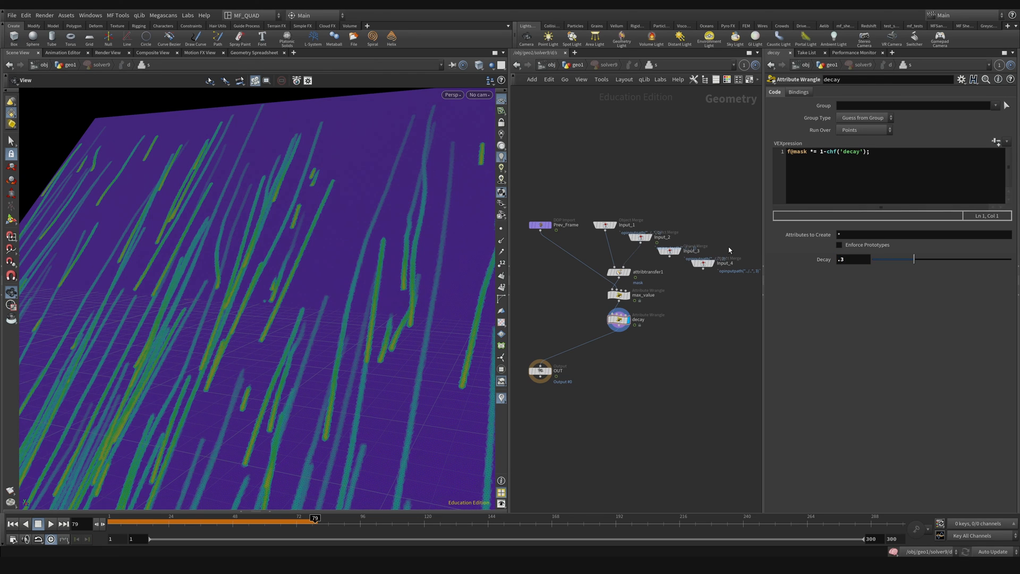
click(12, 523)
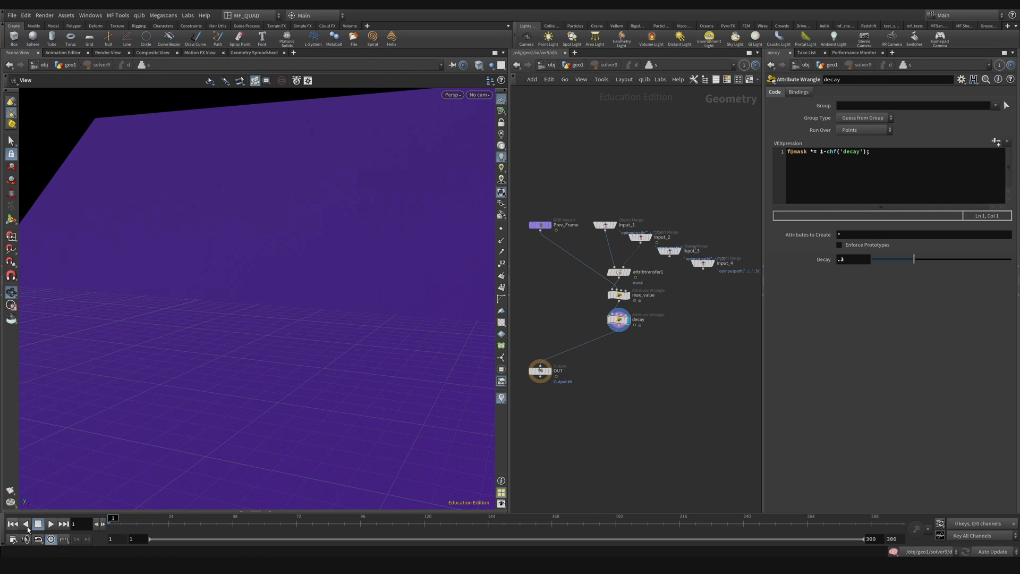
click(50, 524)
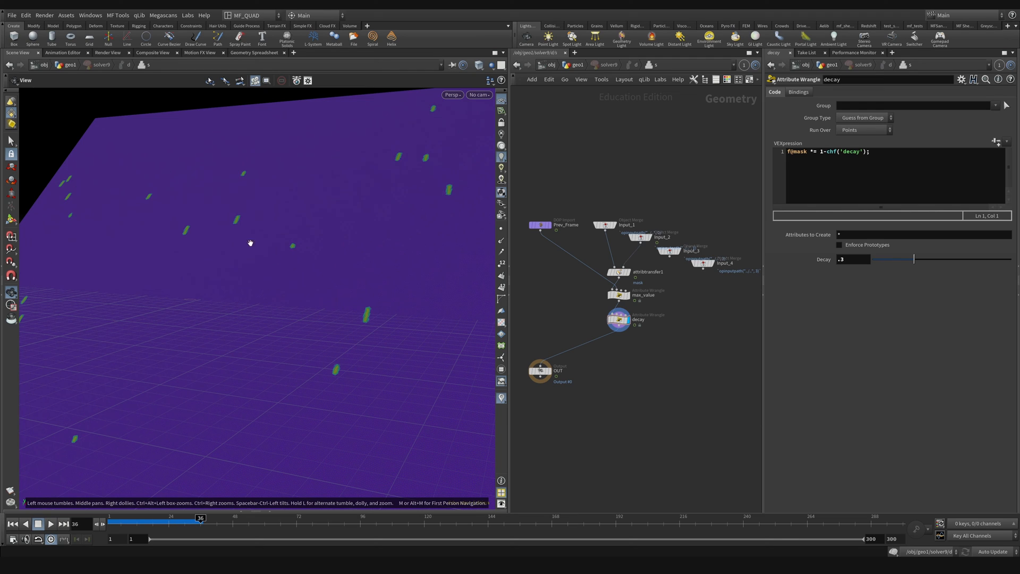
mouse_move(223, 248)
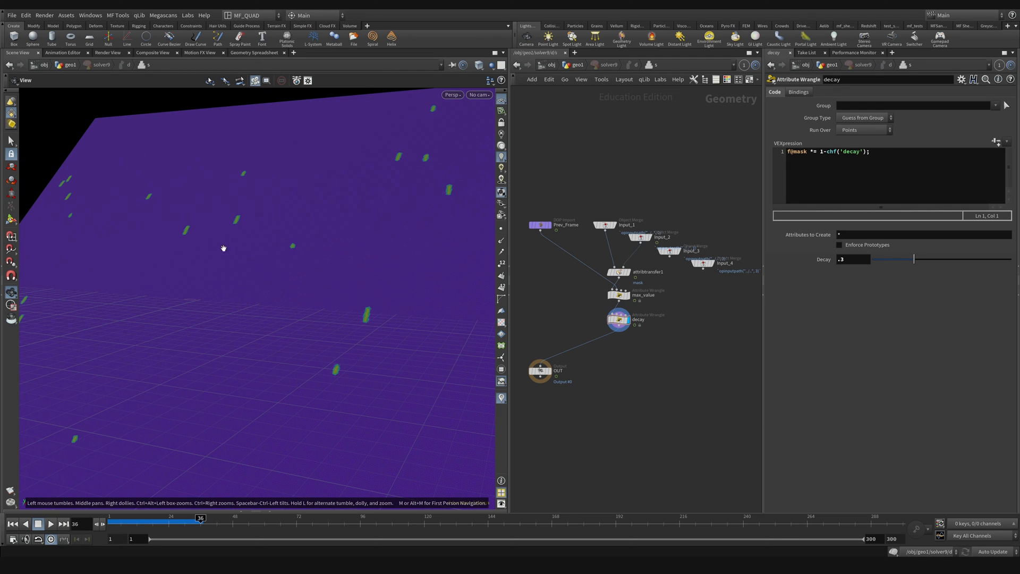
mouse_move(370, 347)
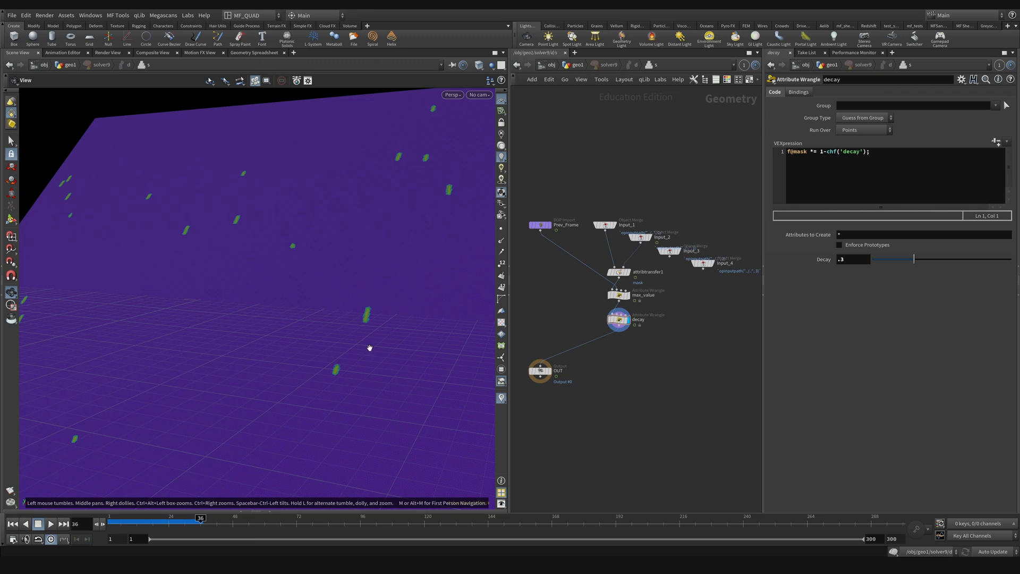
mouse_move(620, 291)
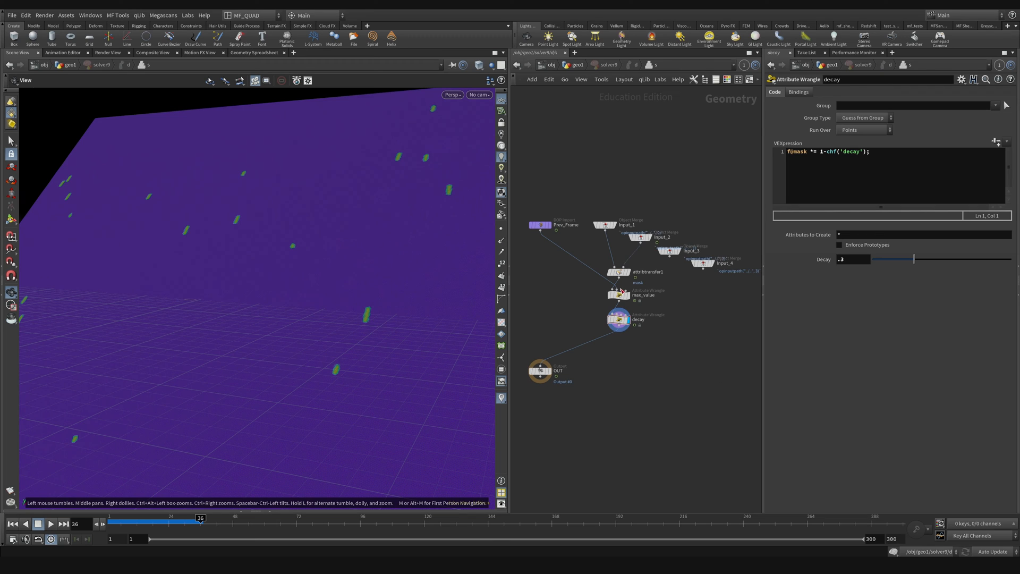
mouse_move(592, 374)
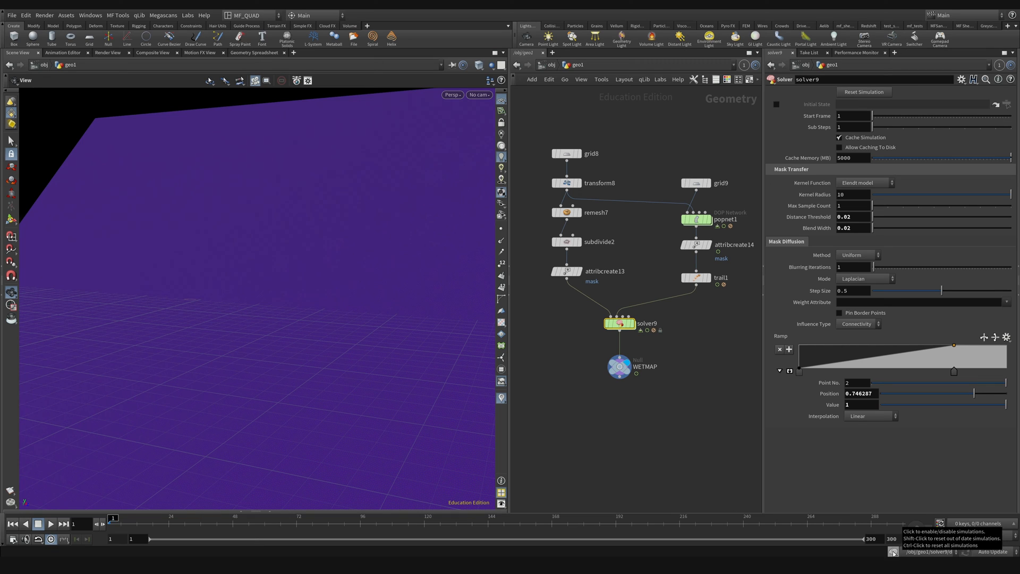
Step: Replay the simulation with Decay around 0.073 to show long fading raindrop streaks
click(50, 524)
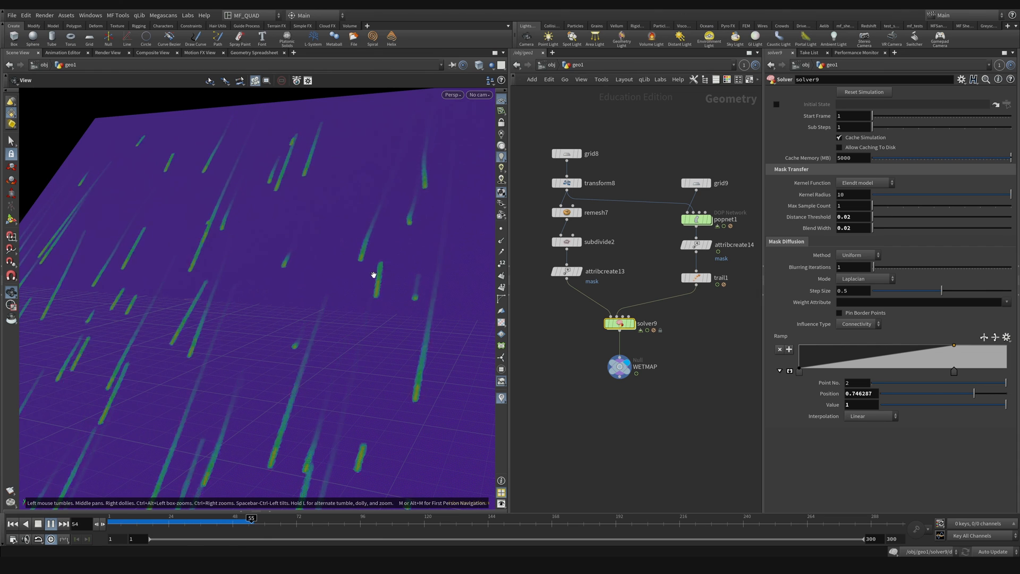
click(50, 523)
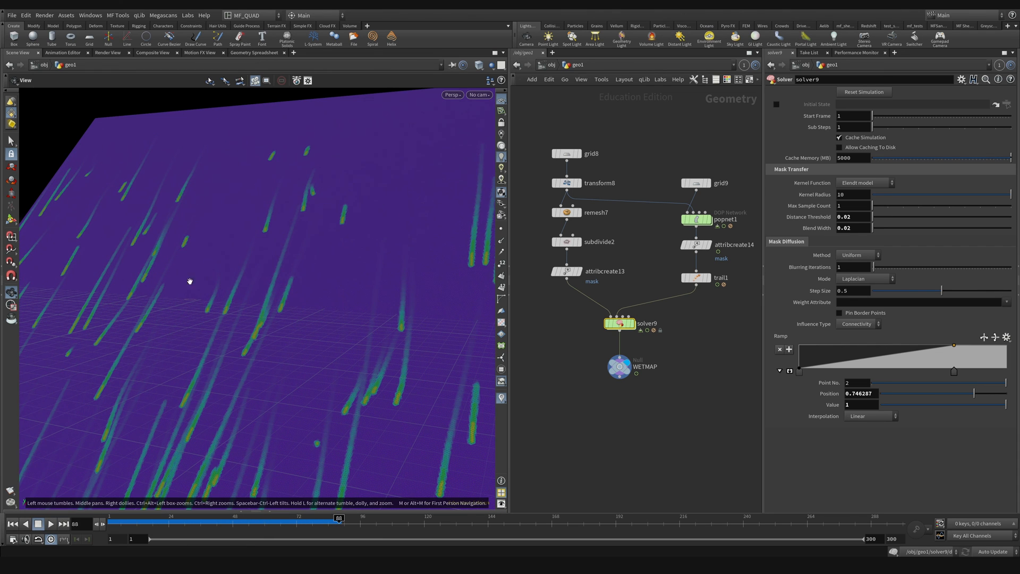
mouse_move(328, 284)
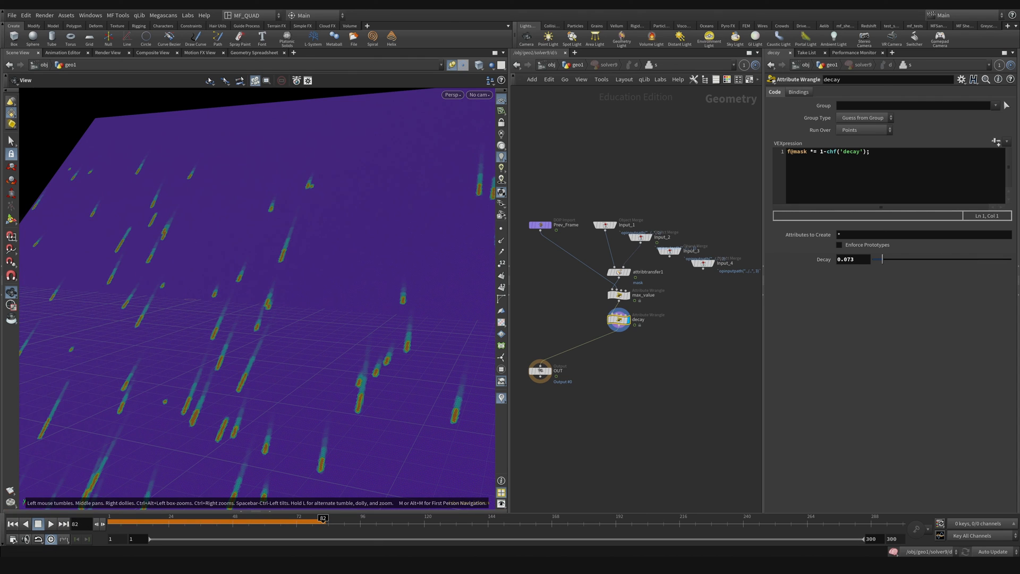
Step: Rewind, push Decay up to about 0.8 and replay to see the much faster fade
click(12, 524)
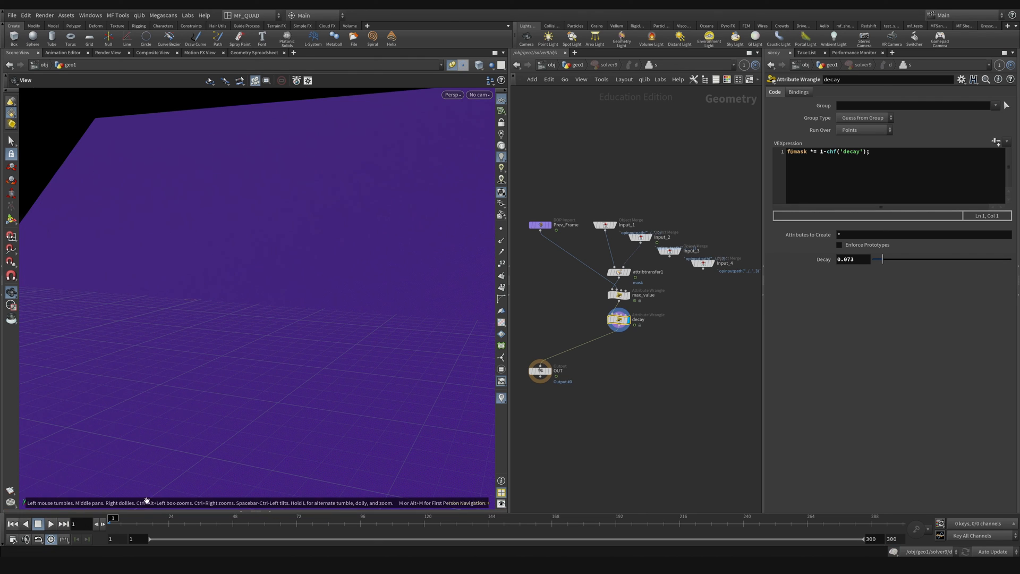
drag(883, 258, 982, 259)
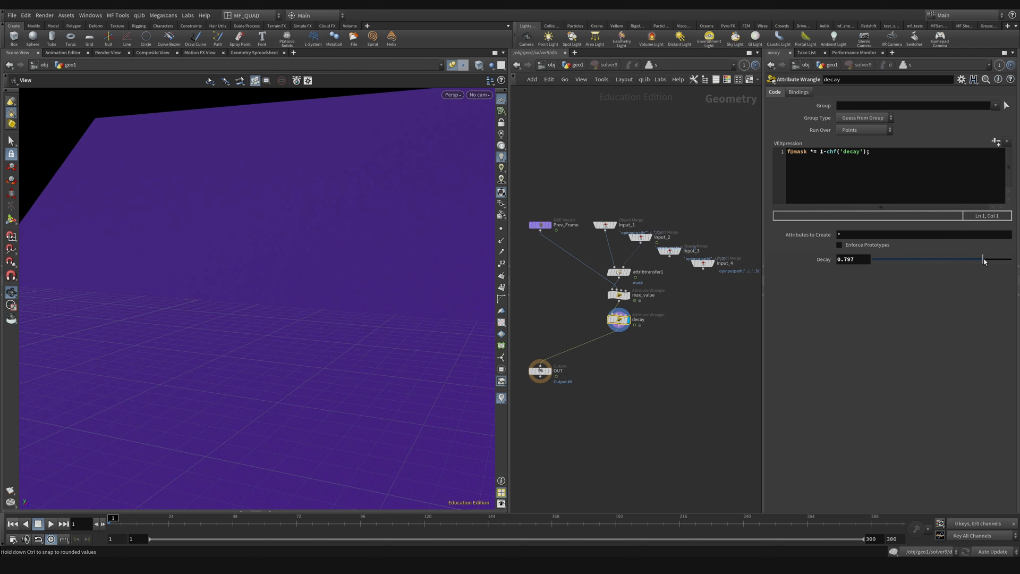
click(50, 523)
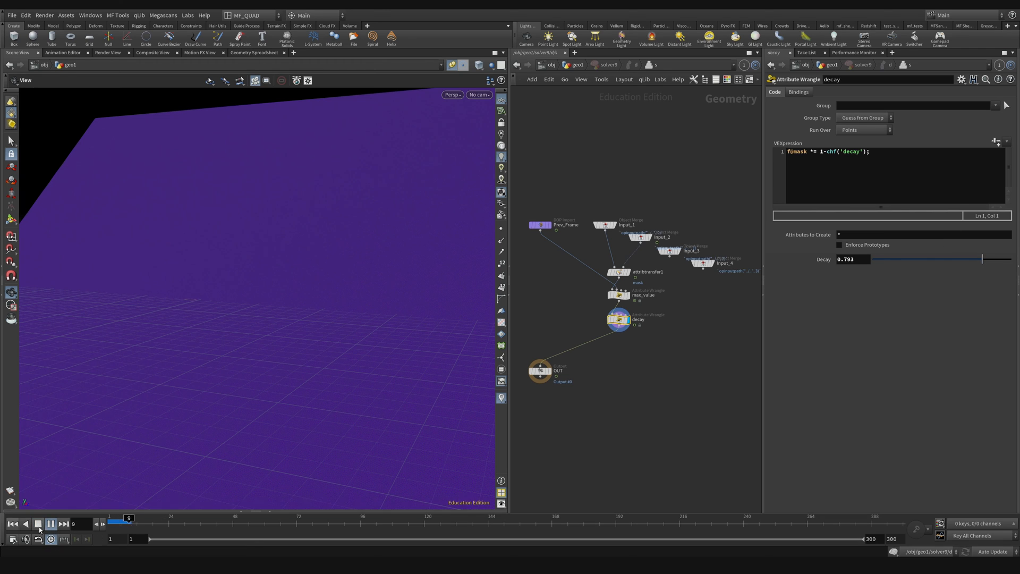
click(51, 524)
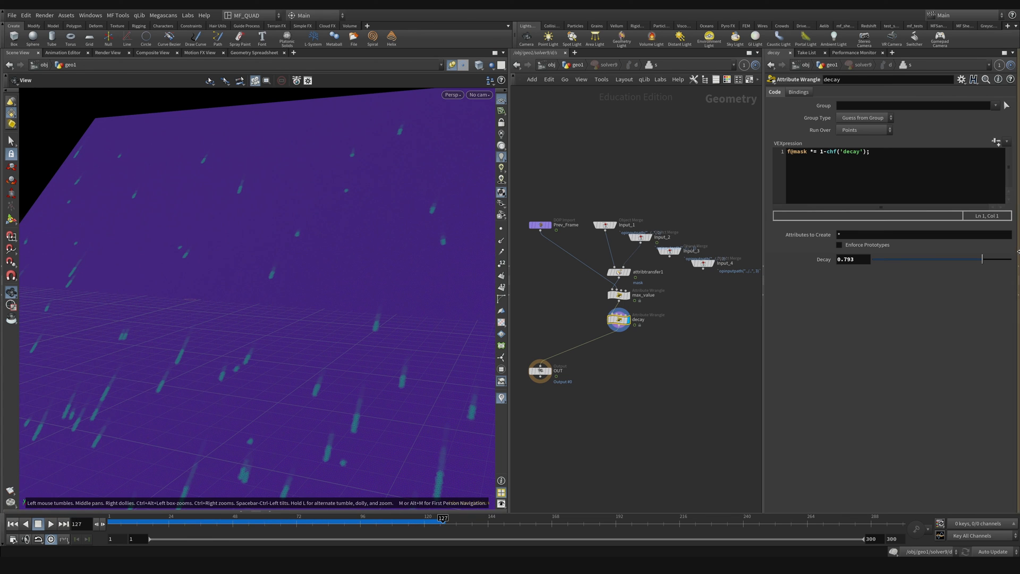
Step: Lower Decay to about 0.09, settle on roughly 0.2 and replay the wet-map simulation
drag(982, 258, 881, 258)
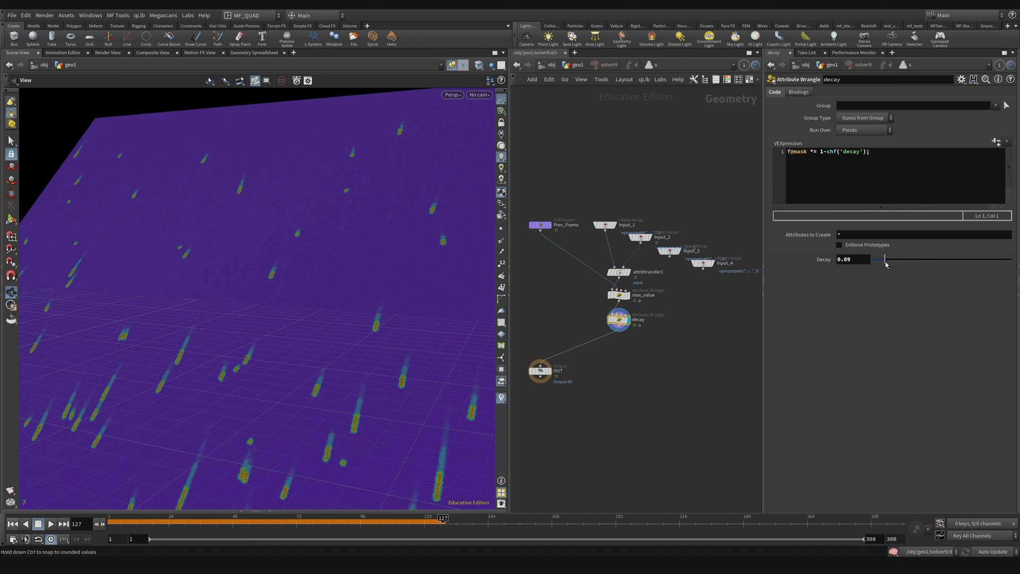
drag(883, 260, 898, 260)
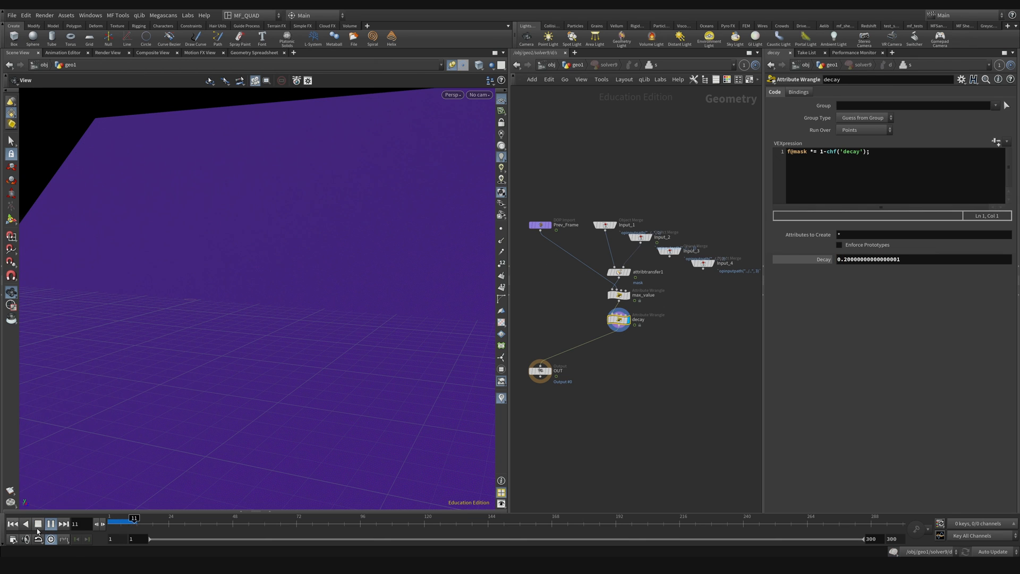
click(51, 523)
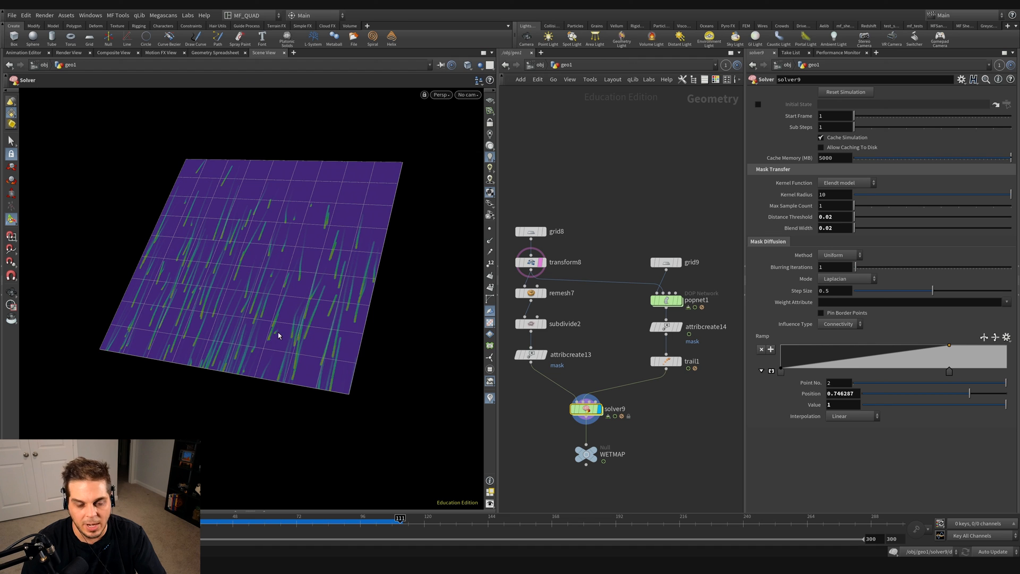
mouse_move(315, 299)
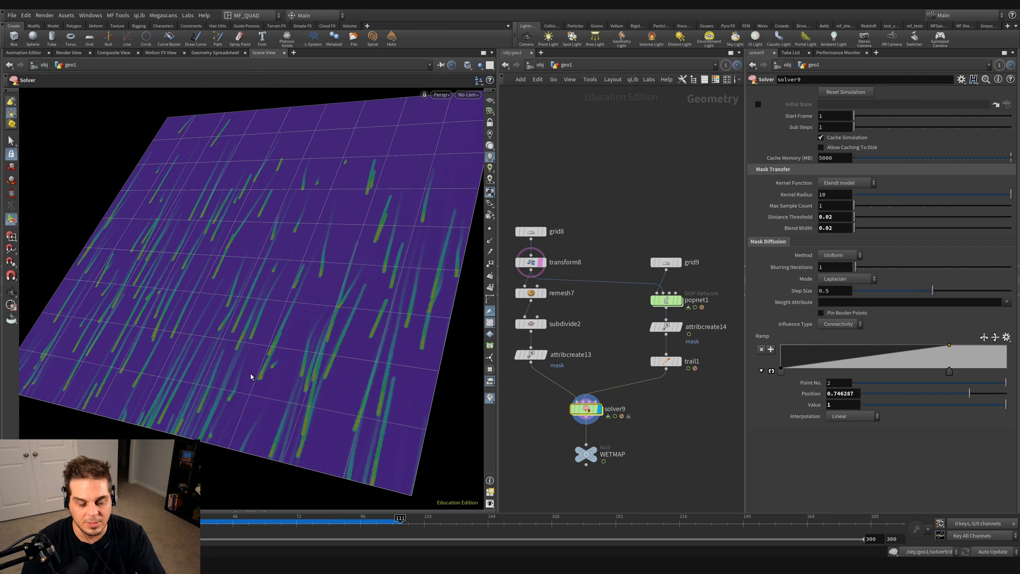
mouse_move(242, 355)
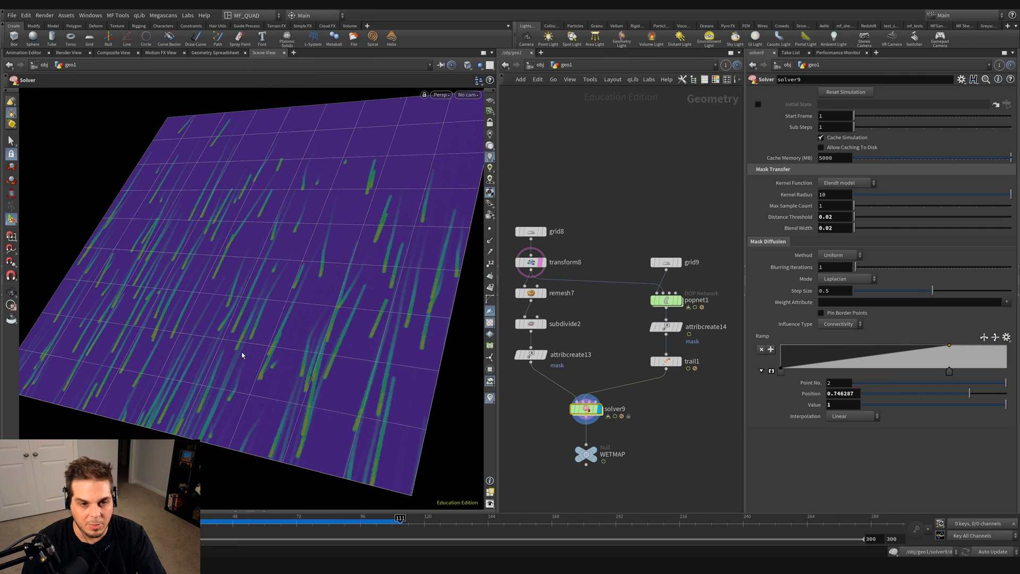
drag(397, 521, 328, 521)
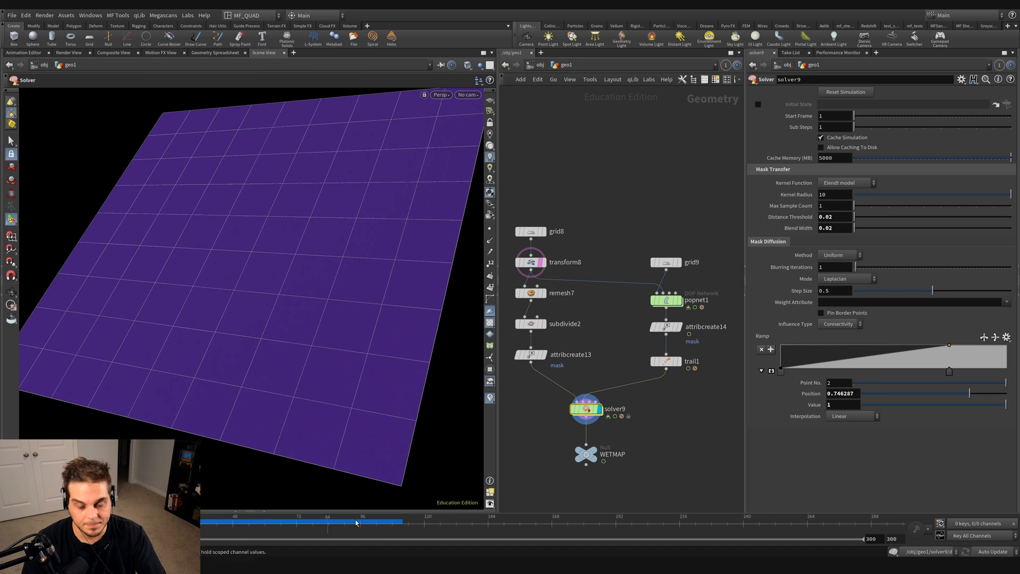